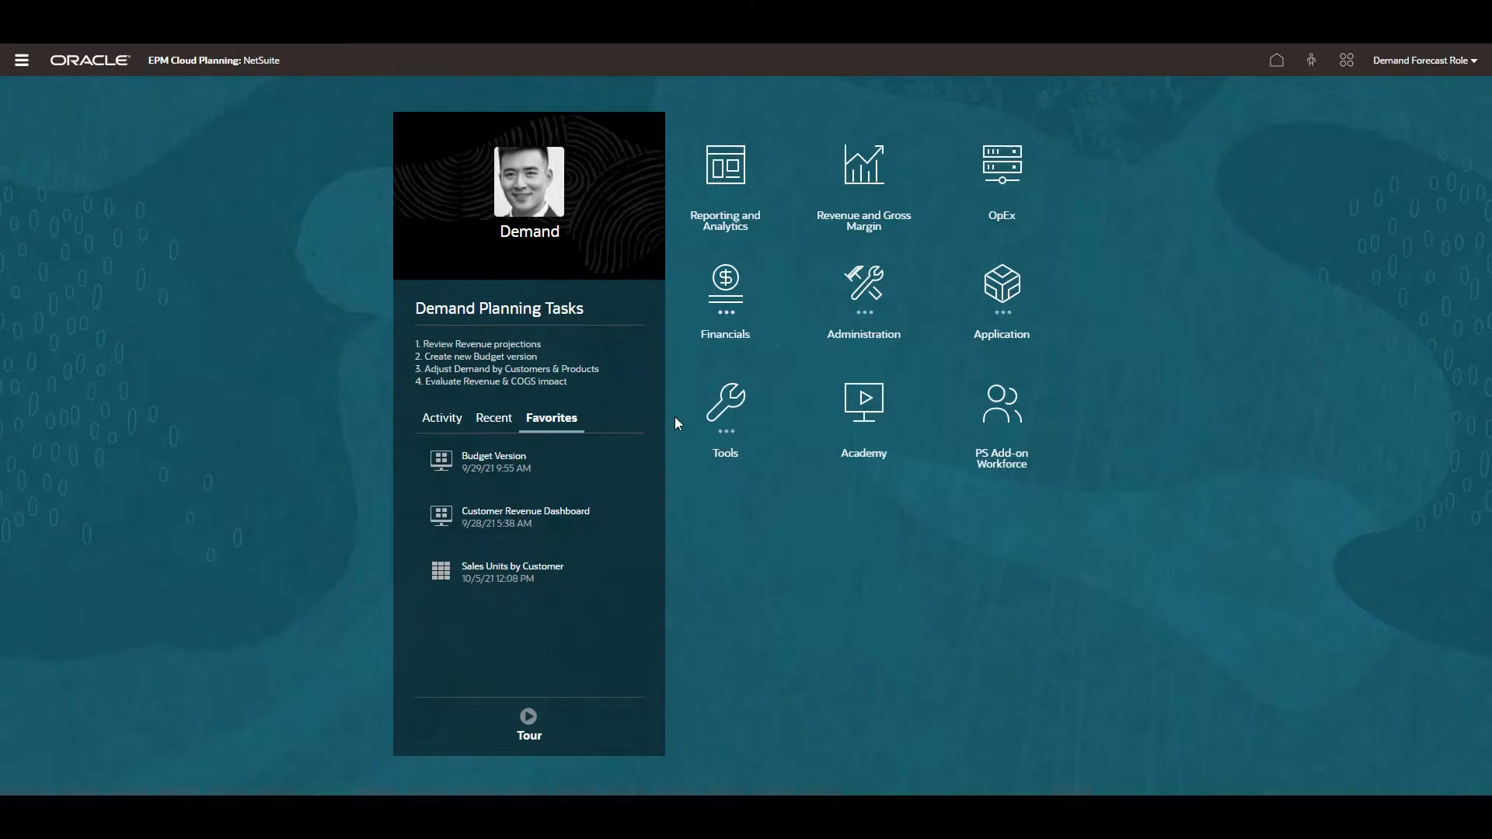
{"action": "mouse_move", "coordinate": [583, 541]}
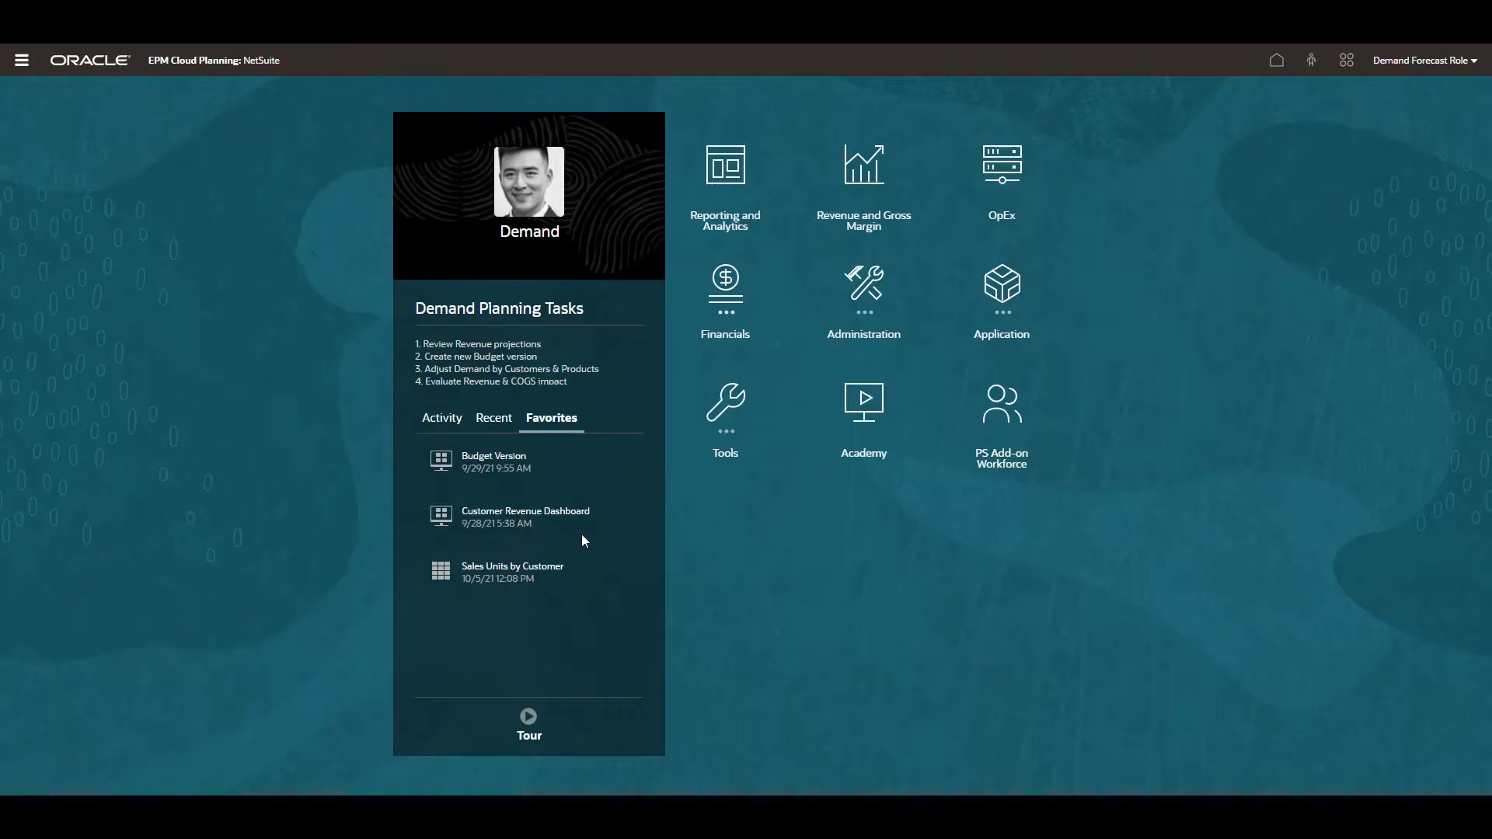
Step: Lock September in Sales Units by Customer and set the iPad 10.2 FY21 total to 3,500
{"action": "left_click", "coordinate": [512, 567]}
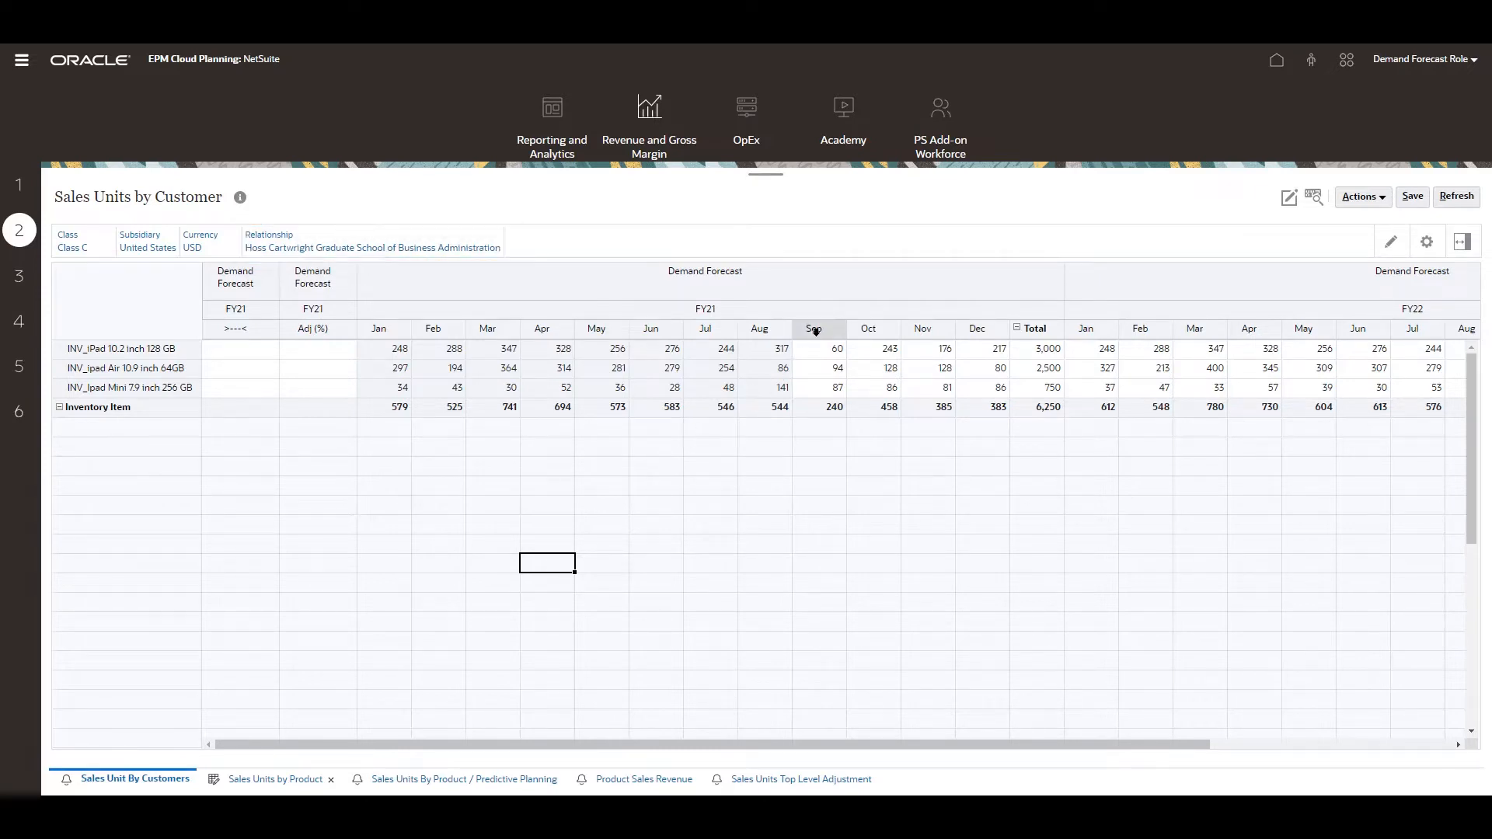
{"action": "right_click", "coordinate": [815, 331]}
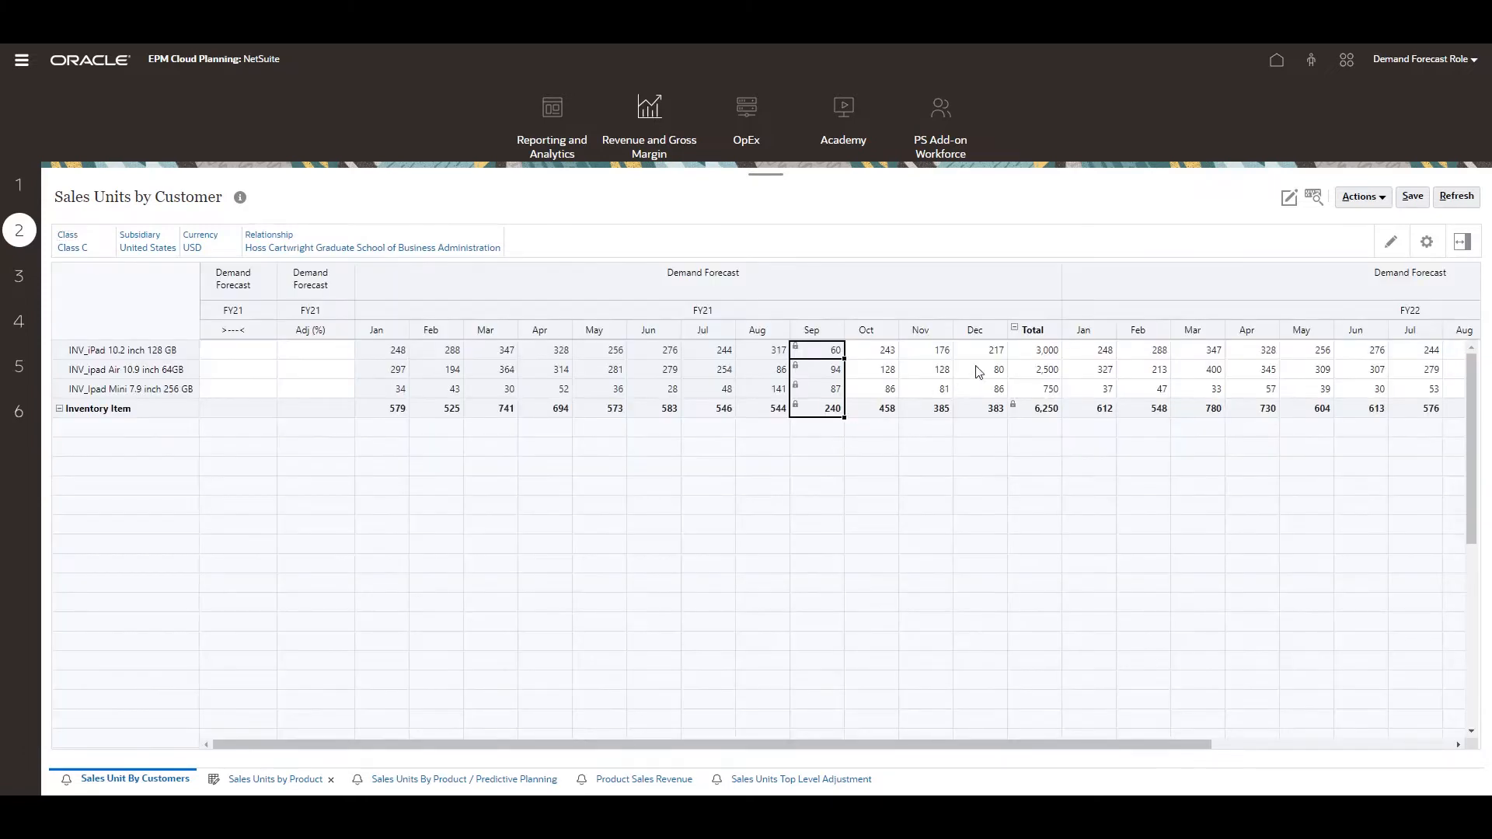
{"action": "left_click", "coordinate": [1032, 349]}
{"action": "type", "text": "3,500"}
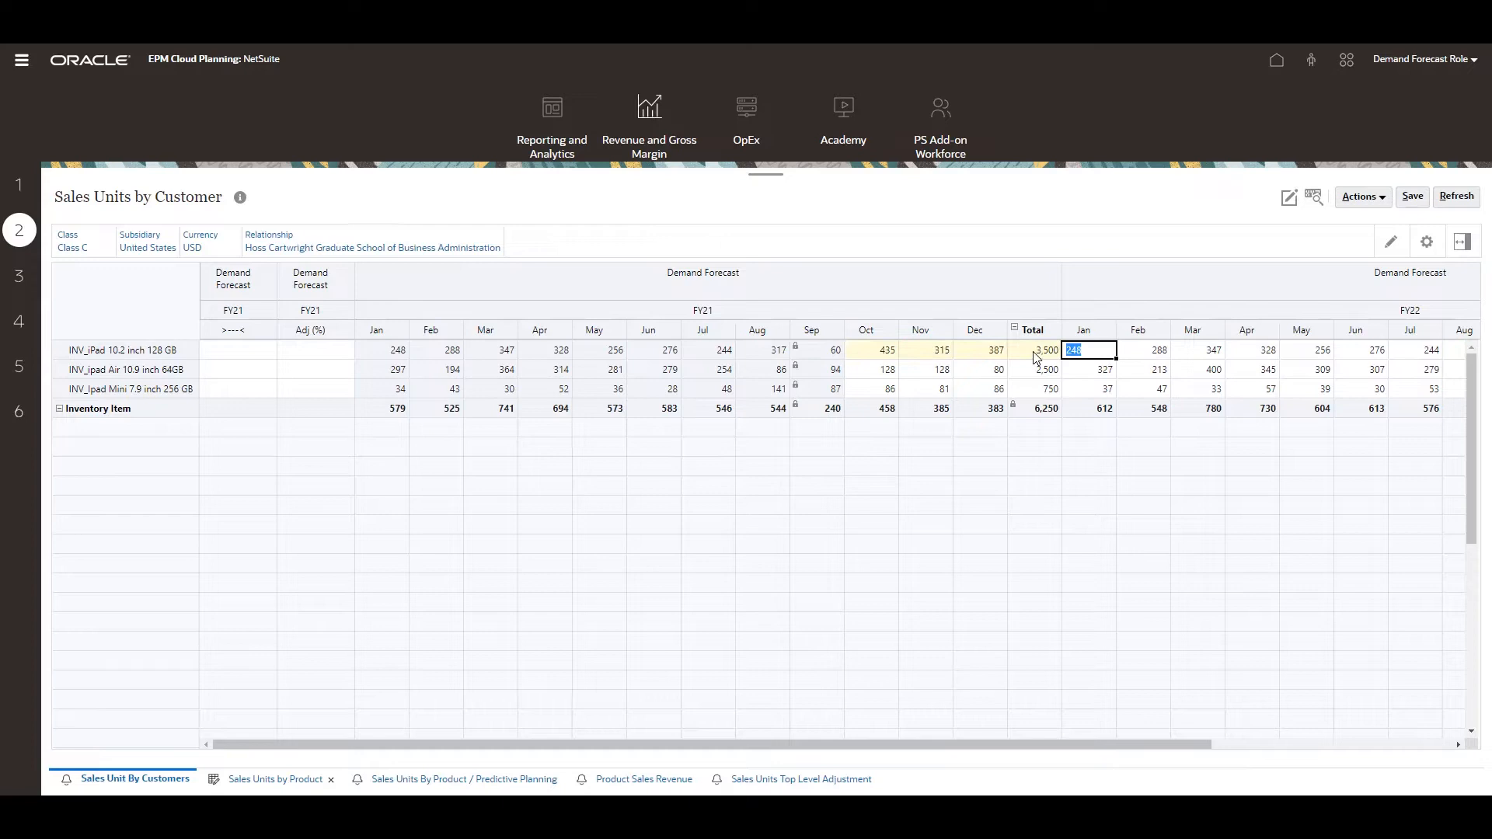
{"action": "mouse_move", "coordinate": [273, 376]}
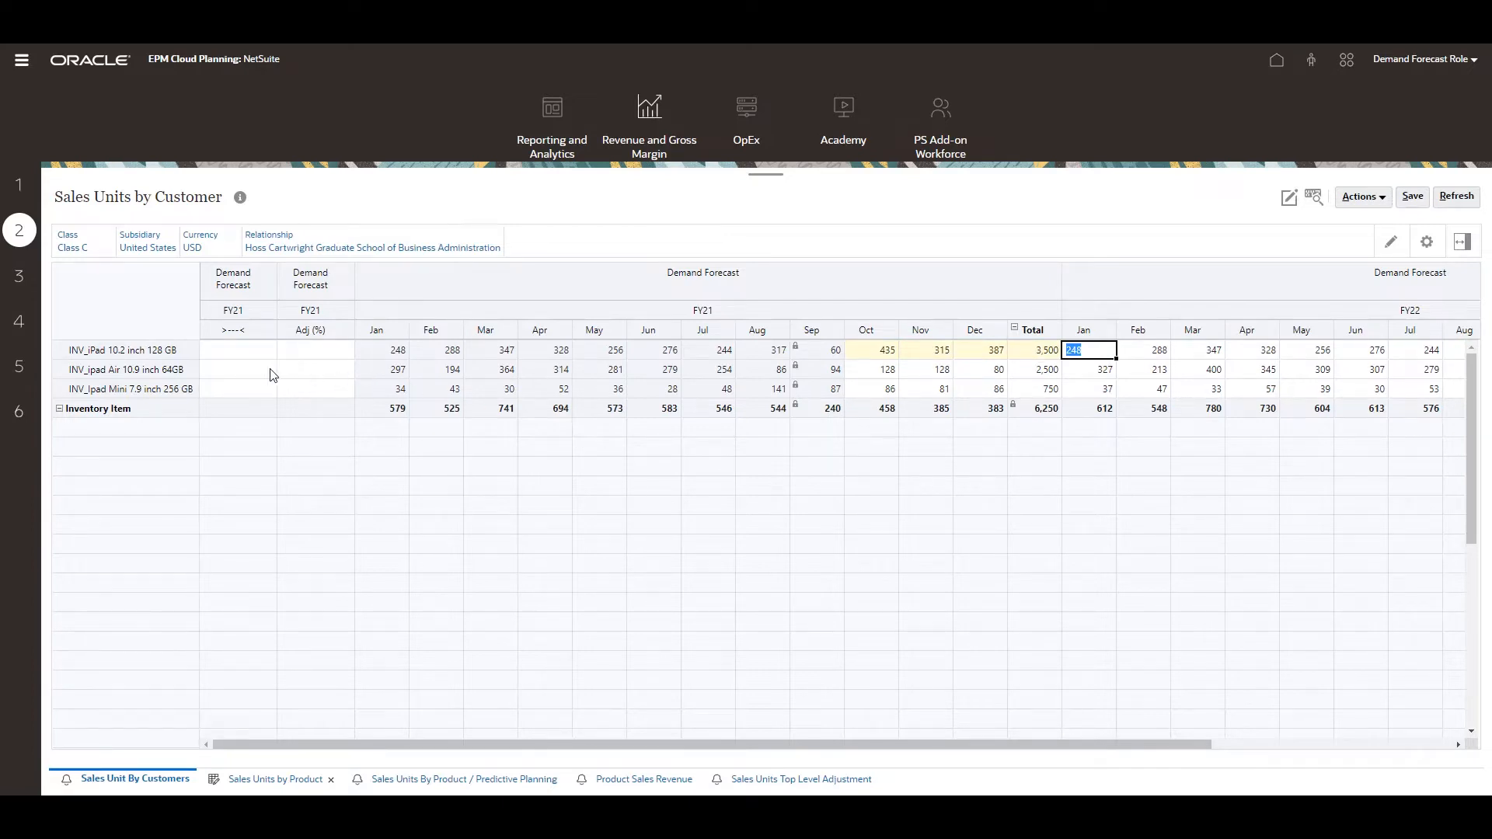
Step: Set iPad Air and iPad Mini to Prior Yr Actuals with a 10% adjustment
{"action": "left_click", "coordinate": [269, 371]}
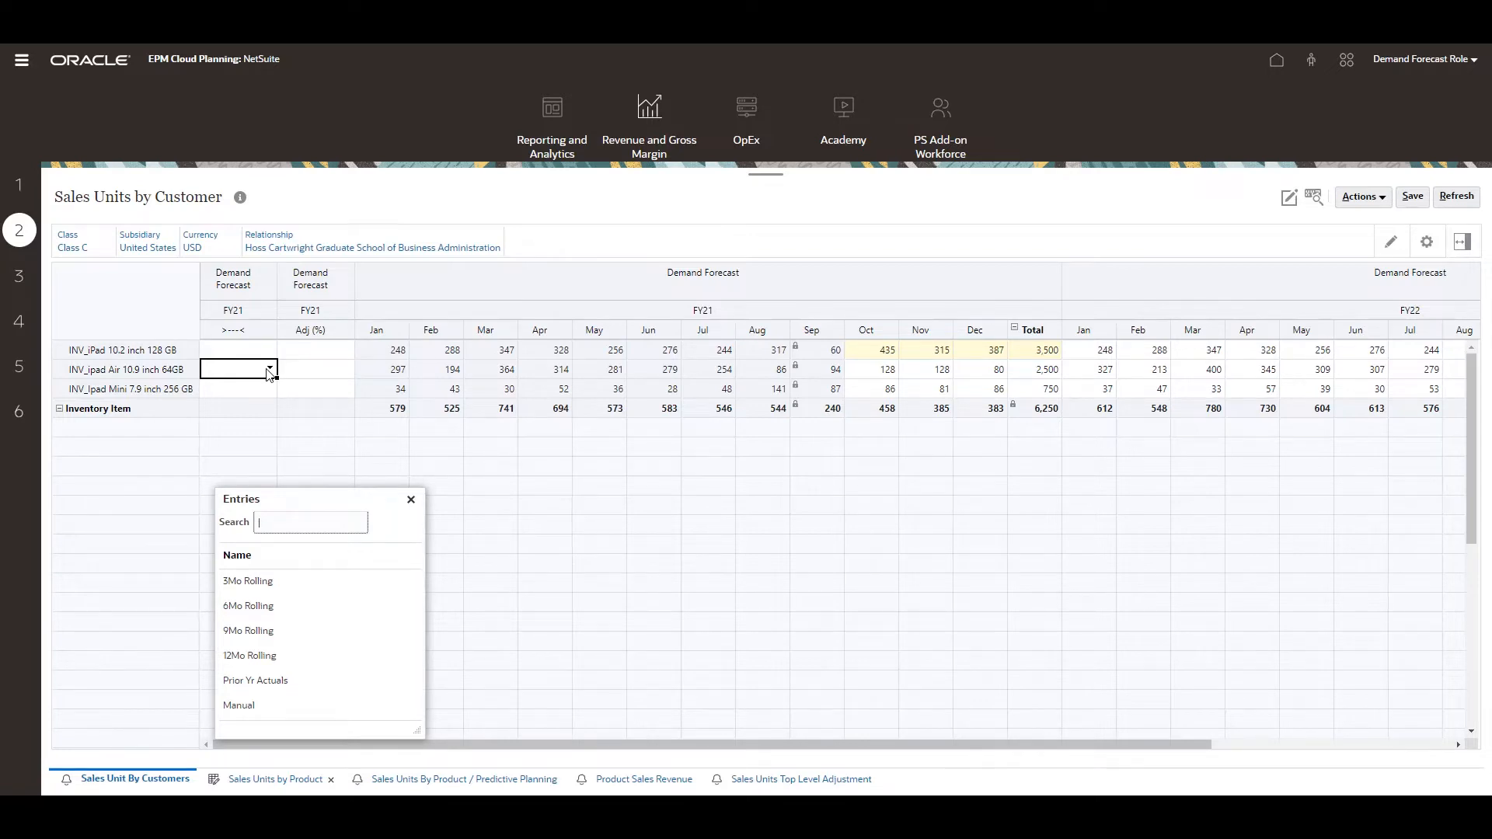
{"action": "left_click", "coordinate": [255, 681]}
{"action": "type", "text": "10"}
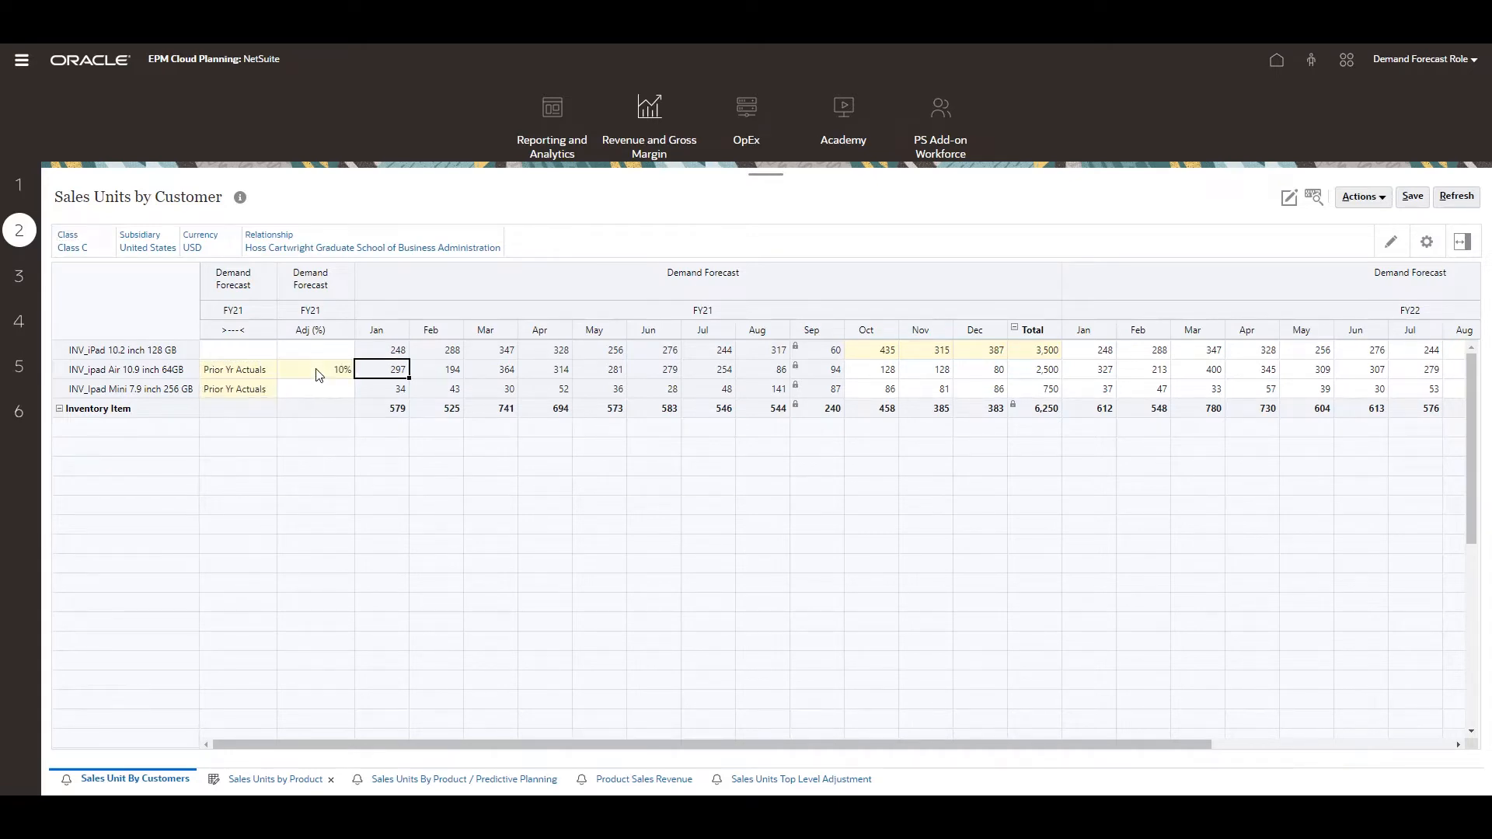
{"action": "double_click", "coordinate": [314, 369]}
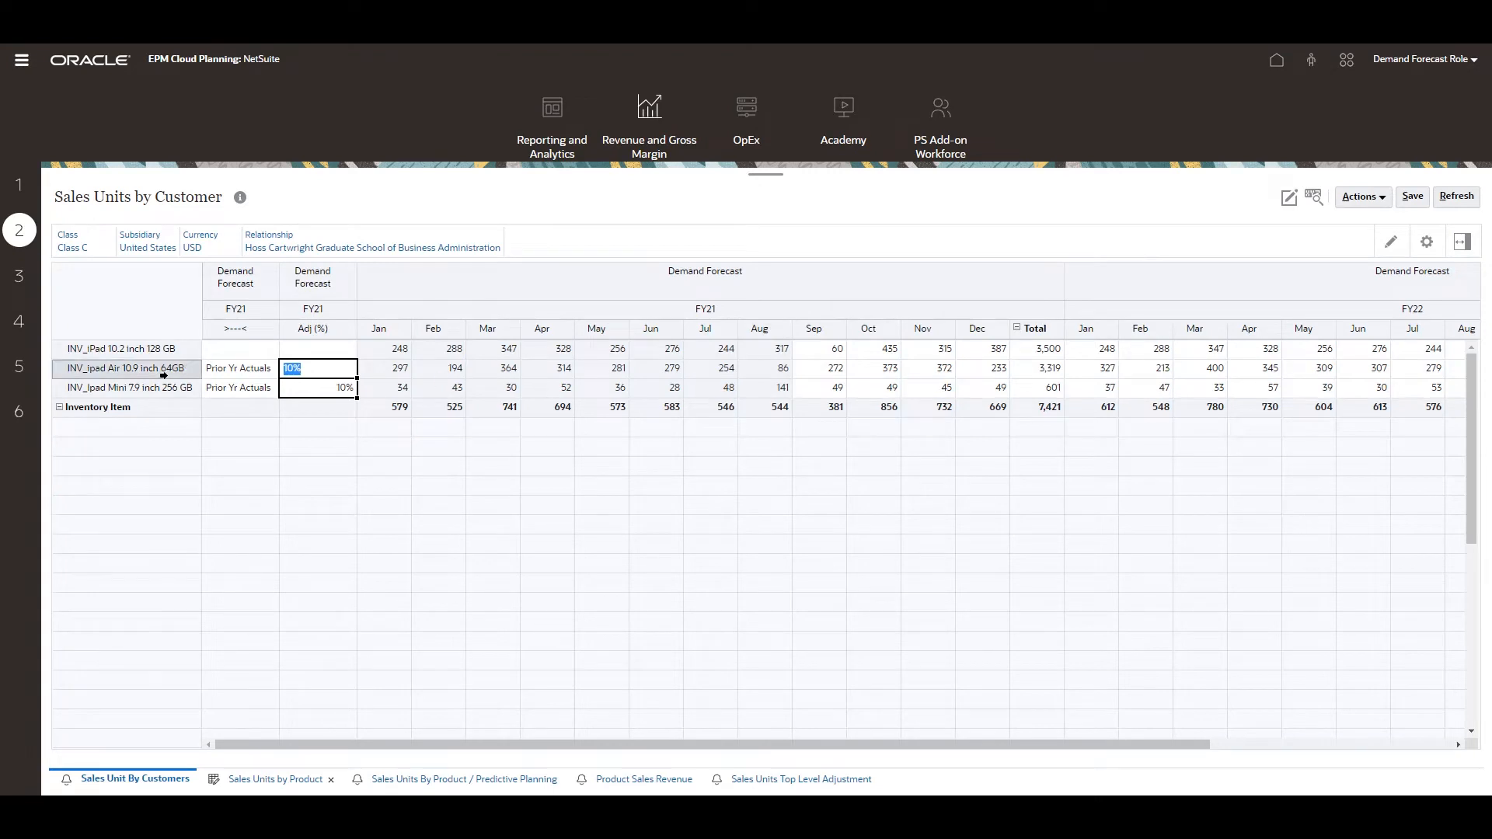
Step: Jump from the iPad Mini 7.9 inch row to its Sales Units by Product form
{"action": "right_click", "coordinate": [123, 387]}
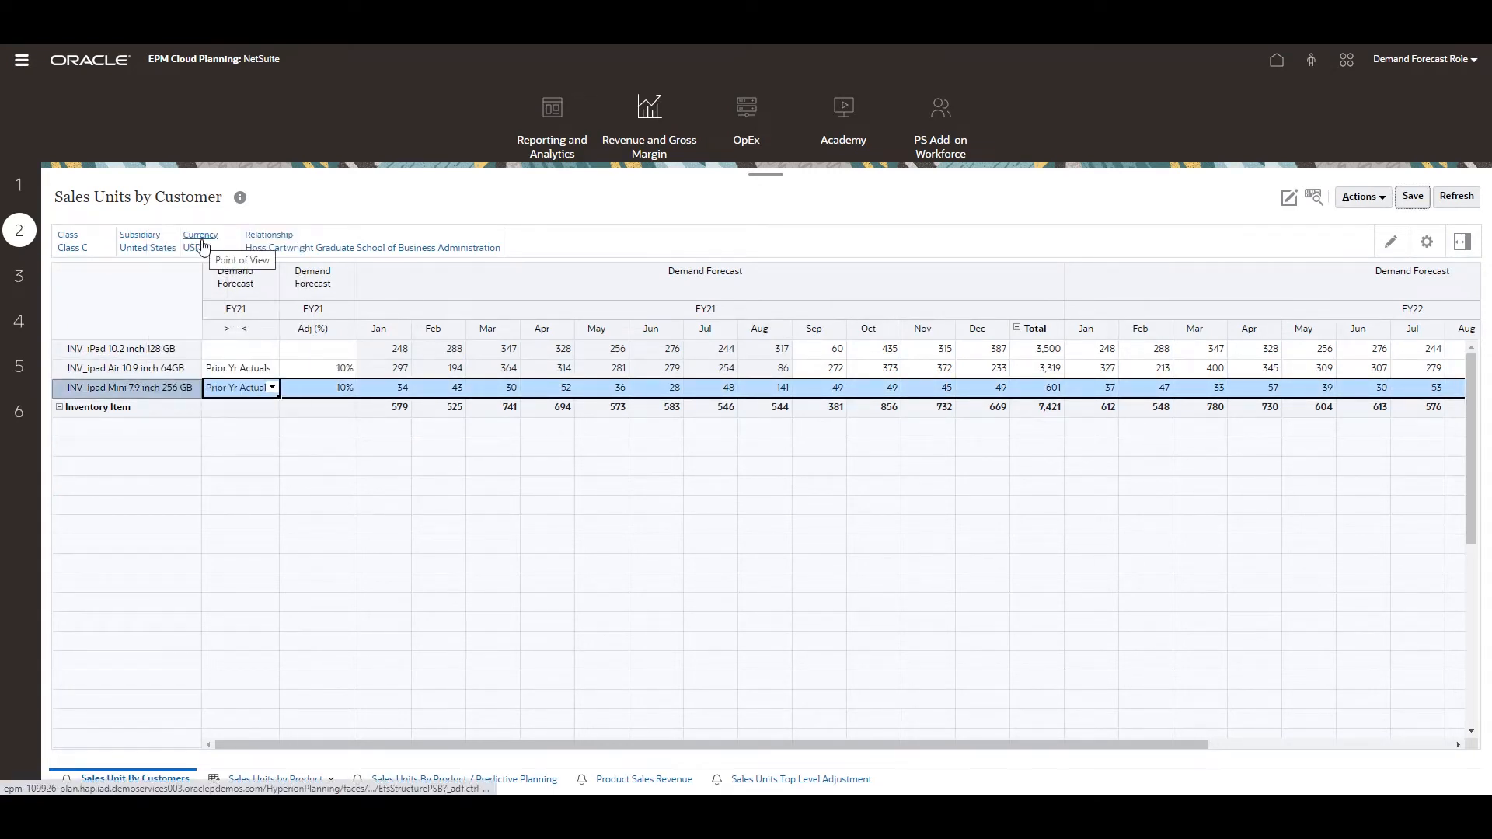
{"action": "left_click", "coordinate": [272, 779]}
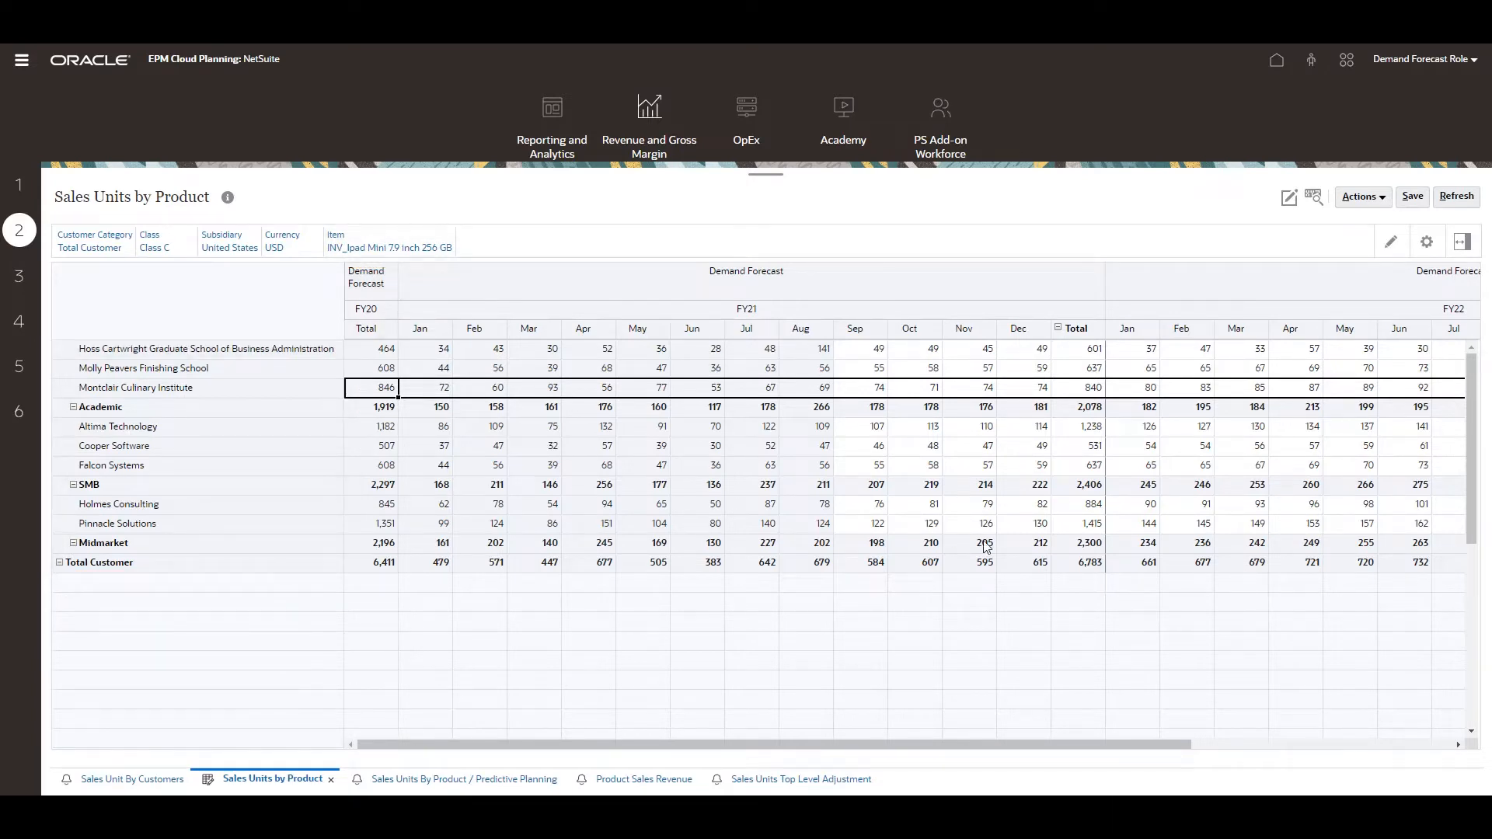
Step: Grid-spread a 10% proportional increase onto the Total Customer FY21 iPad Mini total
{"action": "right_click", "coordinate": [1039, 561]}
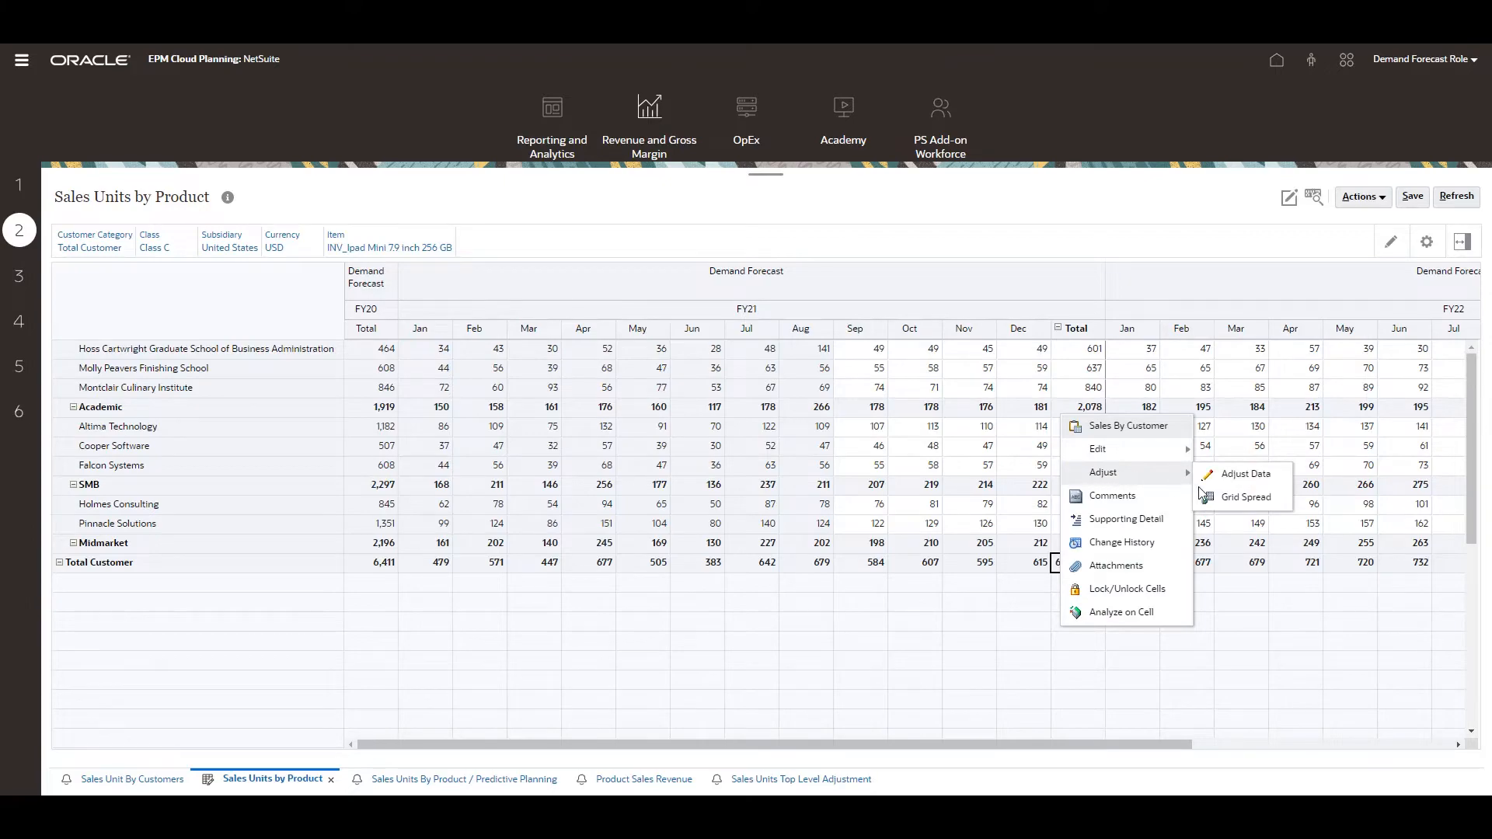
{"action": "left_click", "coordinate": [1245, 497]}
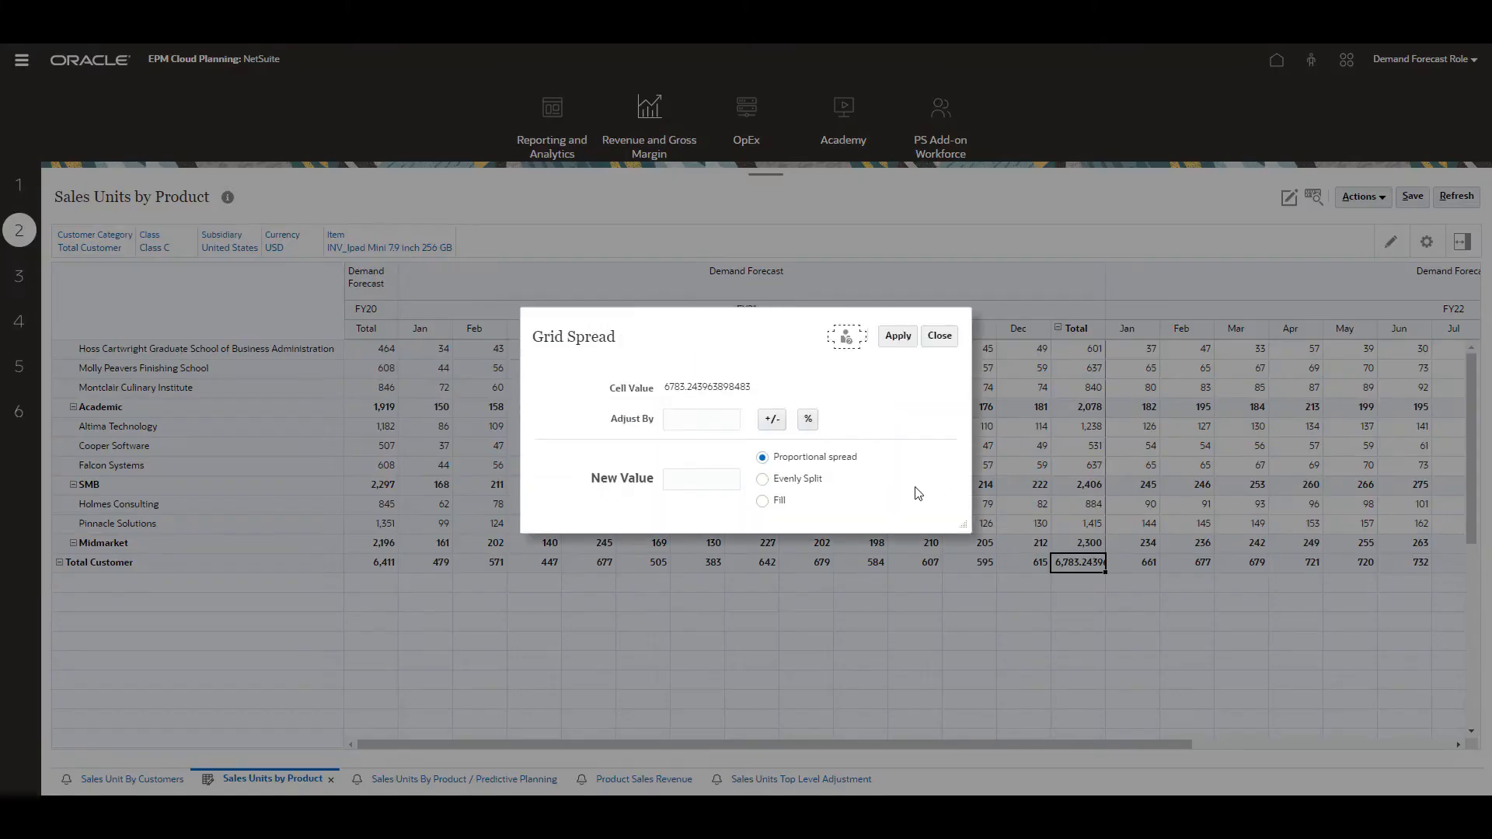
{"action": "type", "text": "10"}
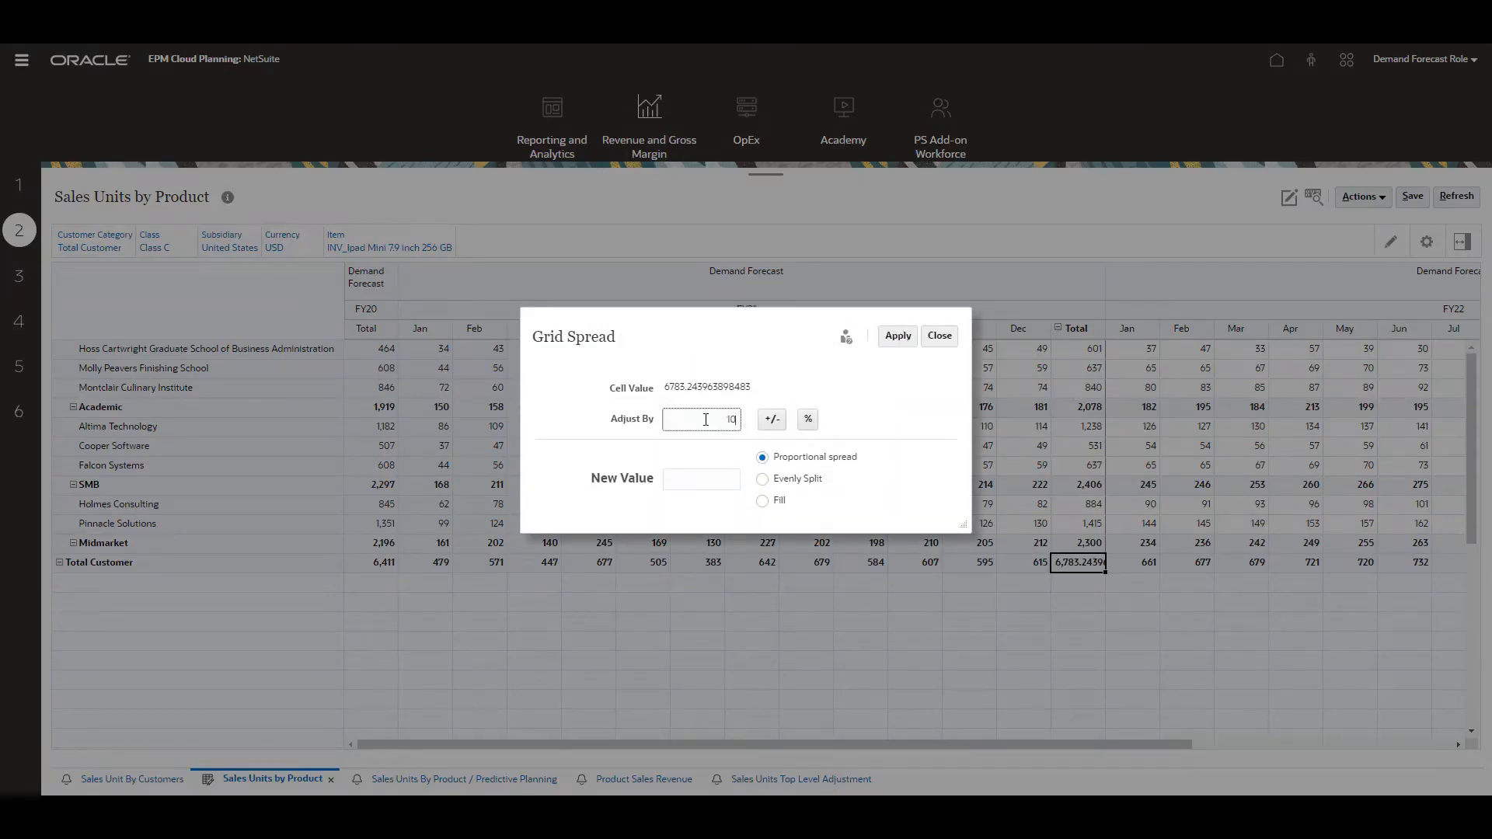
{"action": "left_click", "coordinate": [806, 418]}
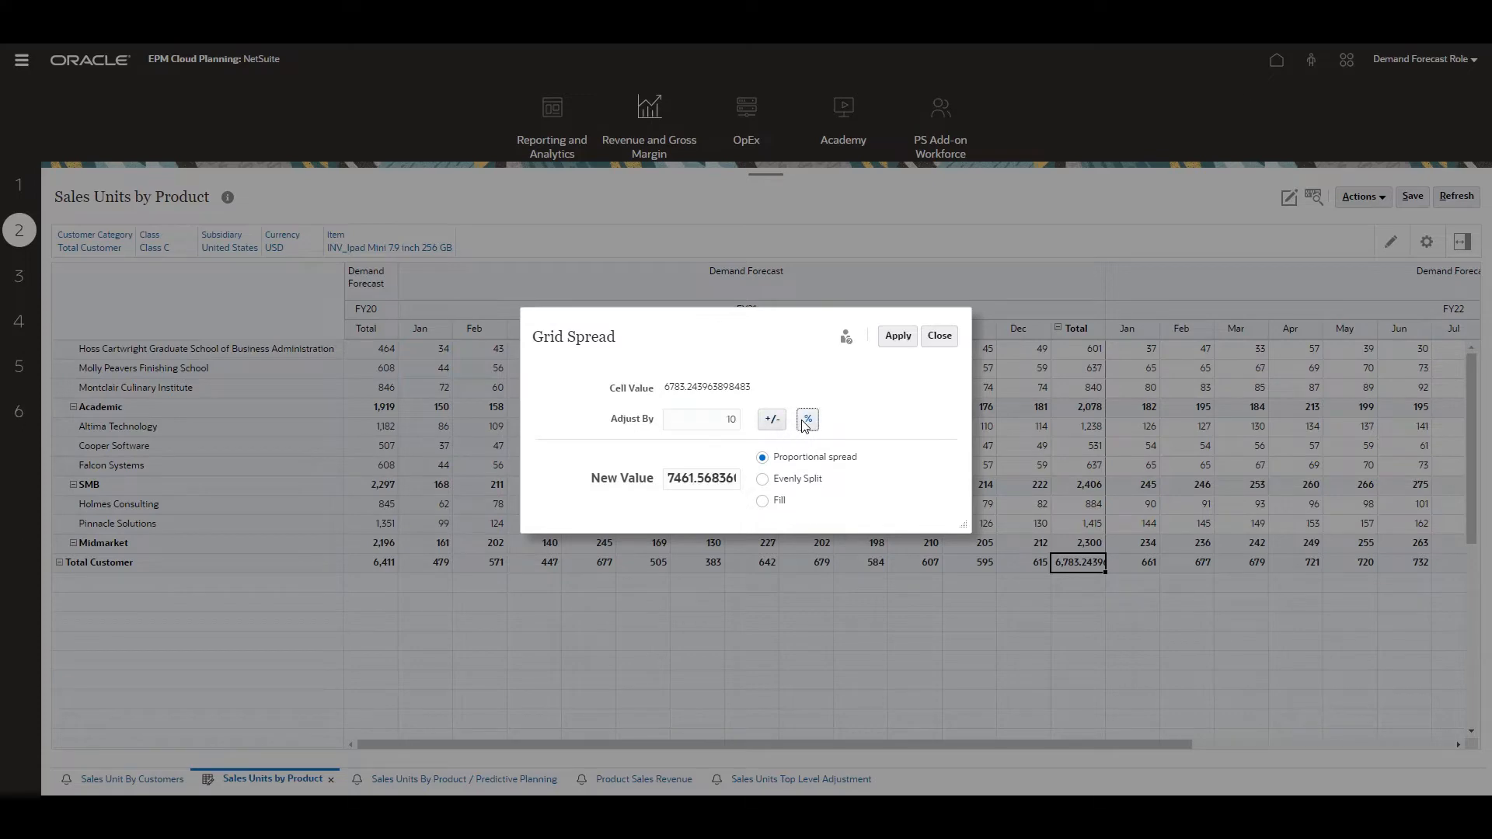
{"action": "left_click", "coordinate": [895, 335]}
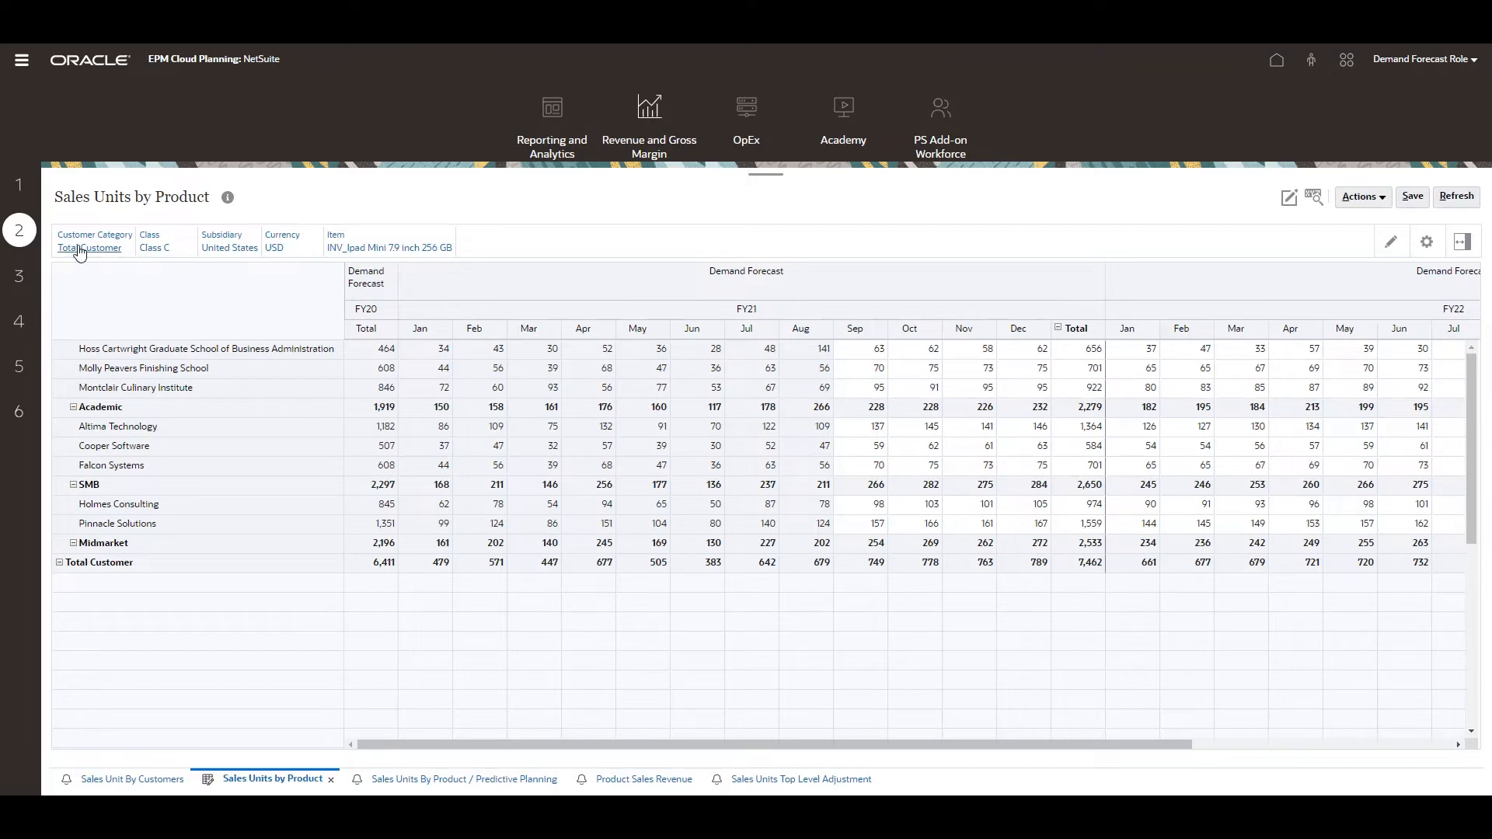
Step: Set the POV to Academic customers and Inventory Item, then reload the form
{"action": "left_click", "coordinate": [89, 247]}
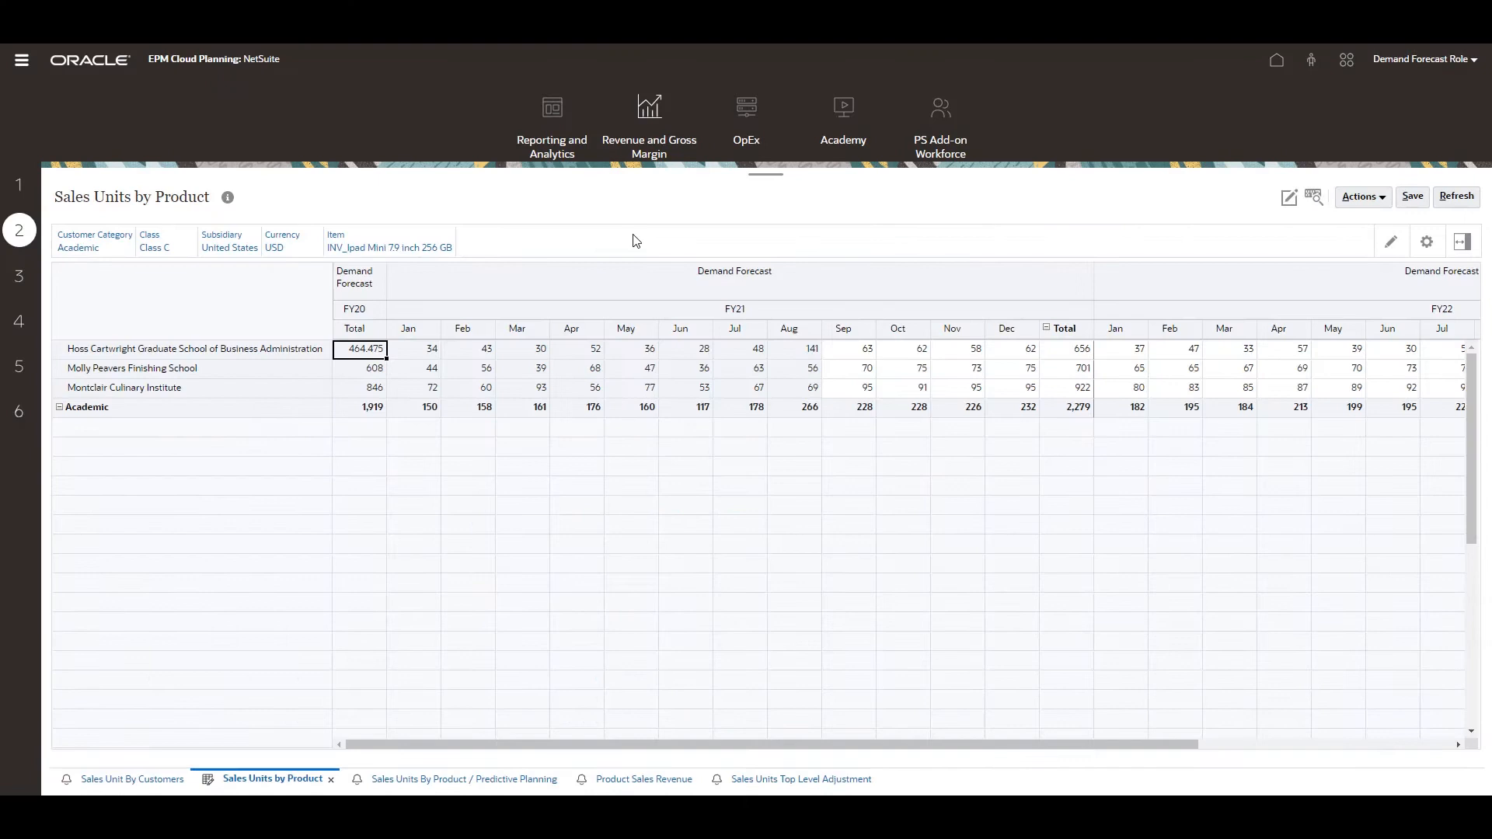
{"action": "left_click", "coordinate": [389, 247]}
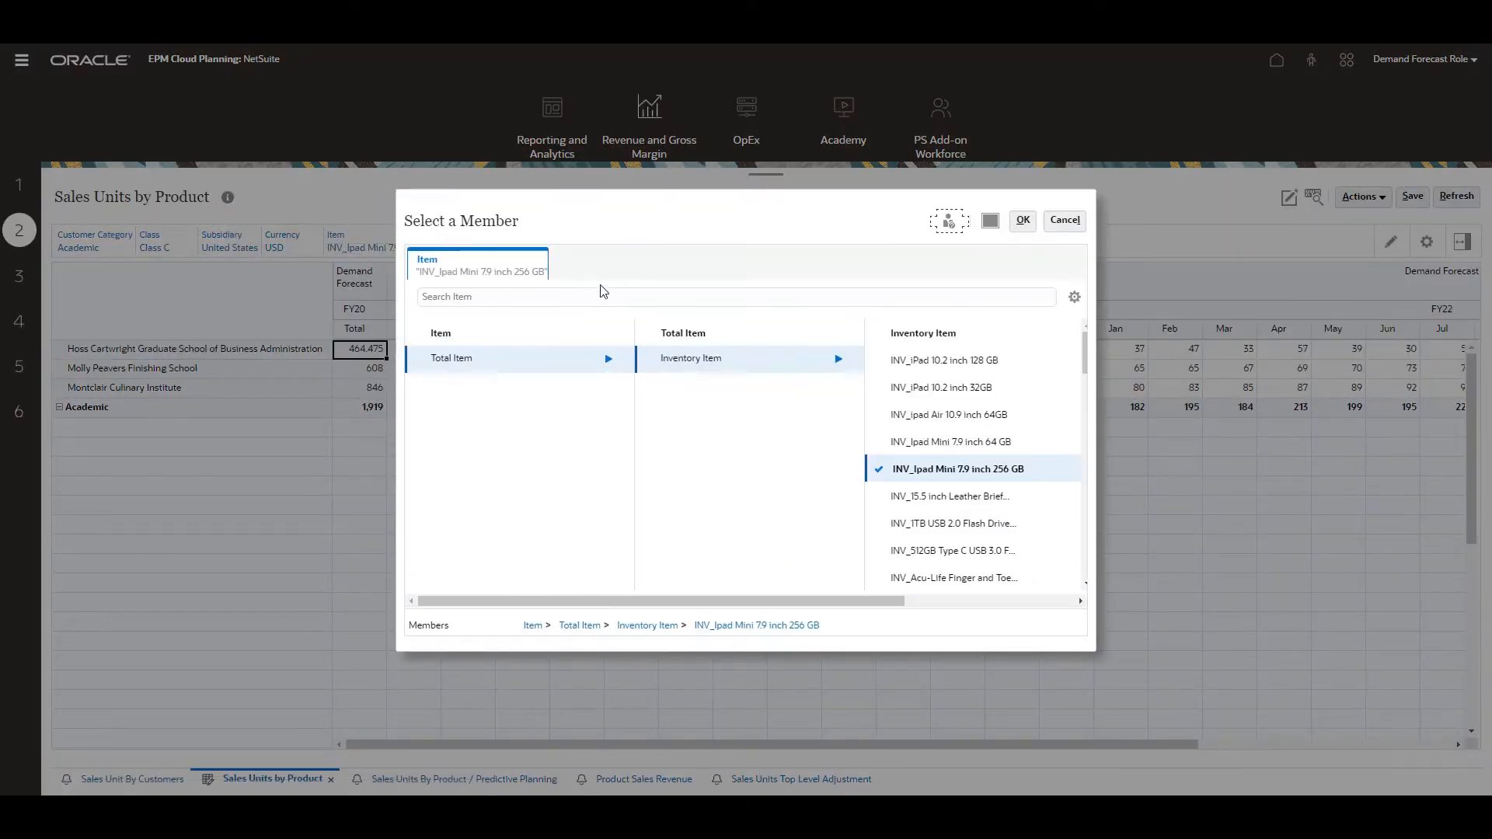
{"action": "left_click", "coordinate": [695, 358]}
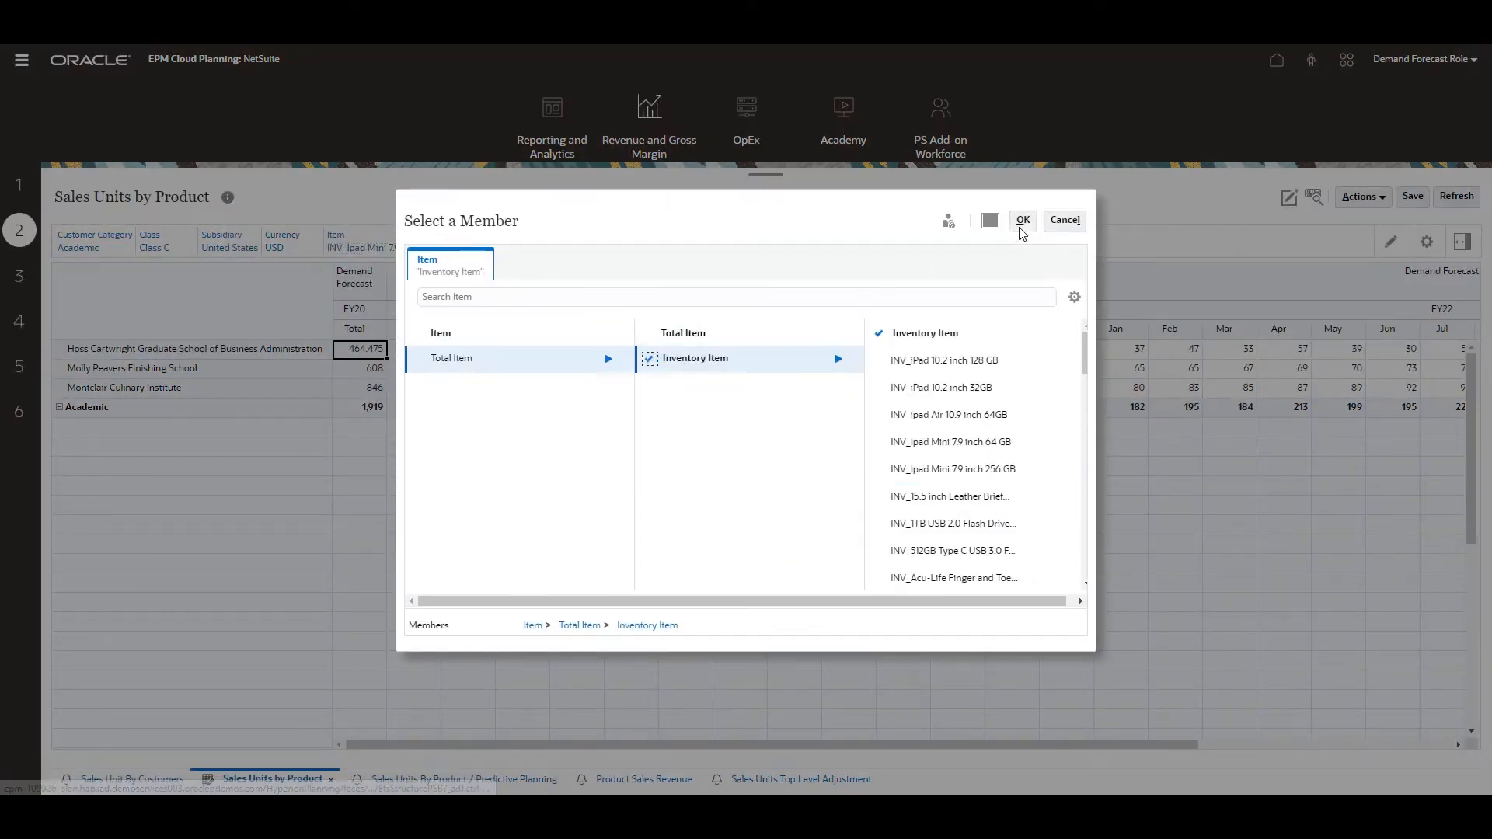
{"action": "left_click", "coordinate": [1021, 220]}
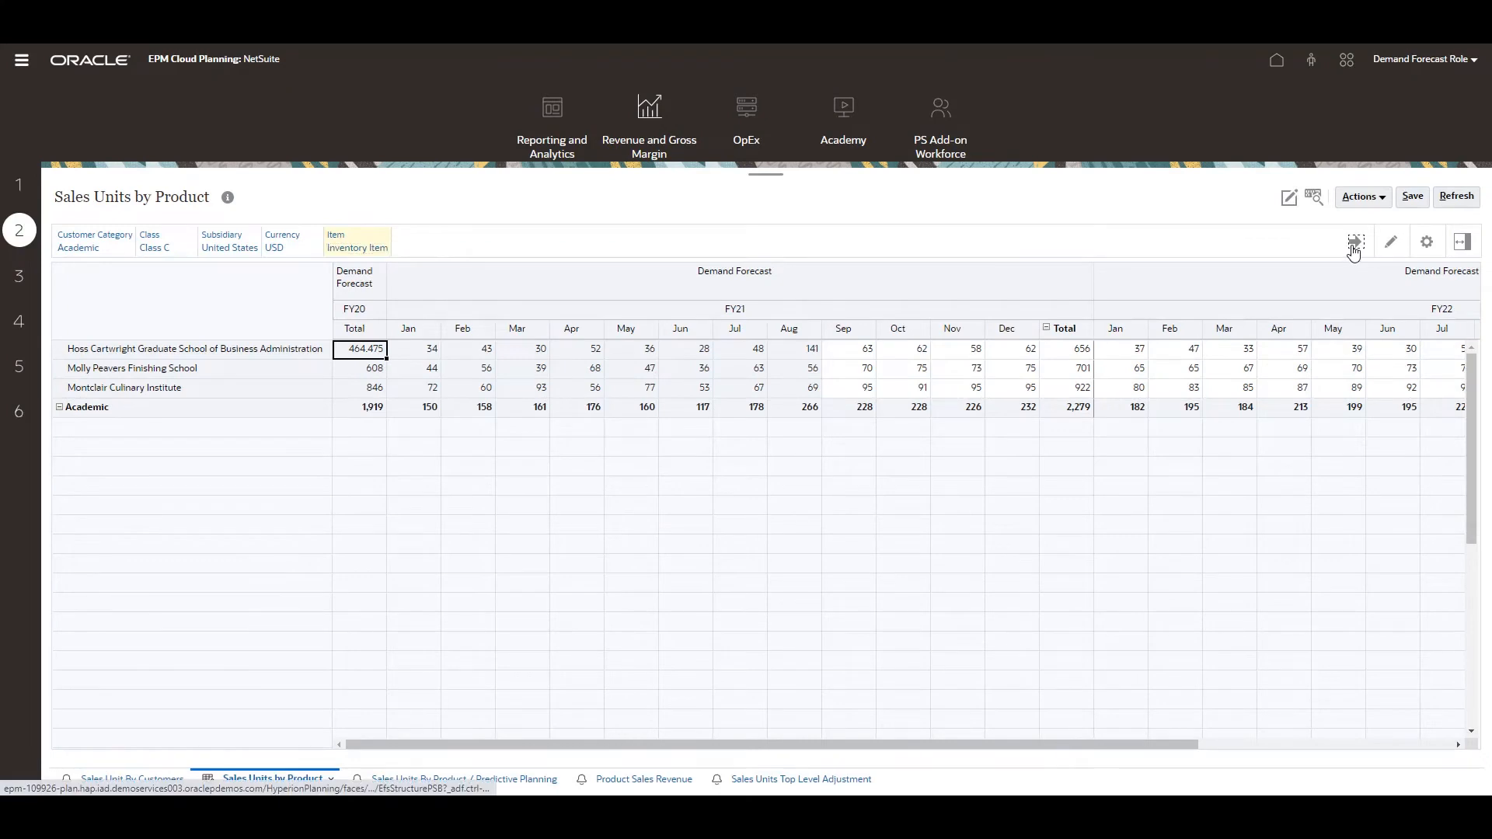
{"action": "left_click", "coordinate": [1353, 241]}
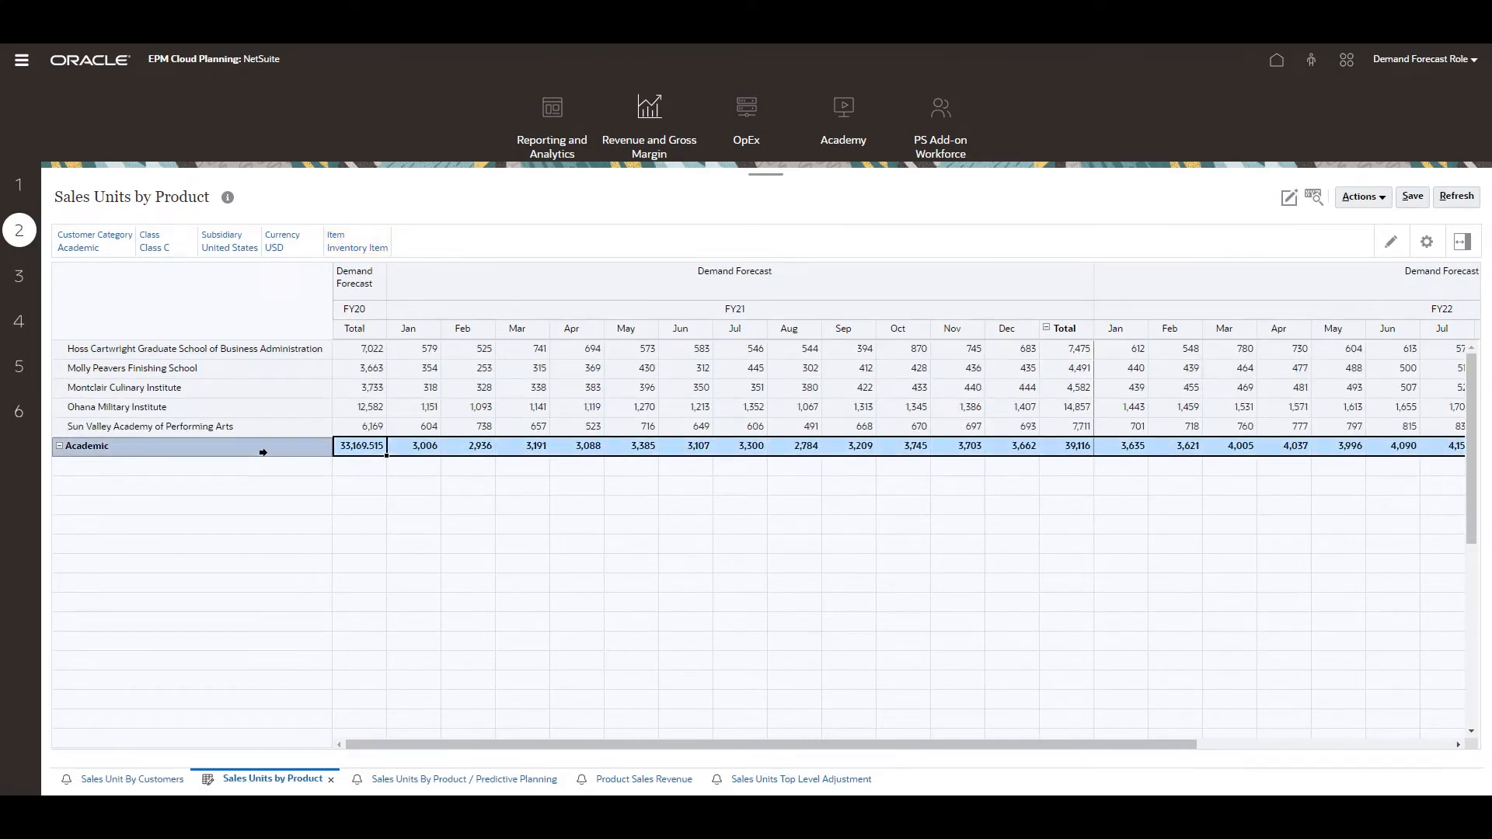
Step: Display the Predictive Planning chart for Ohana Military Institute
{"action": "left_click", "coordinate": [1361, 197]}
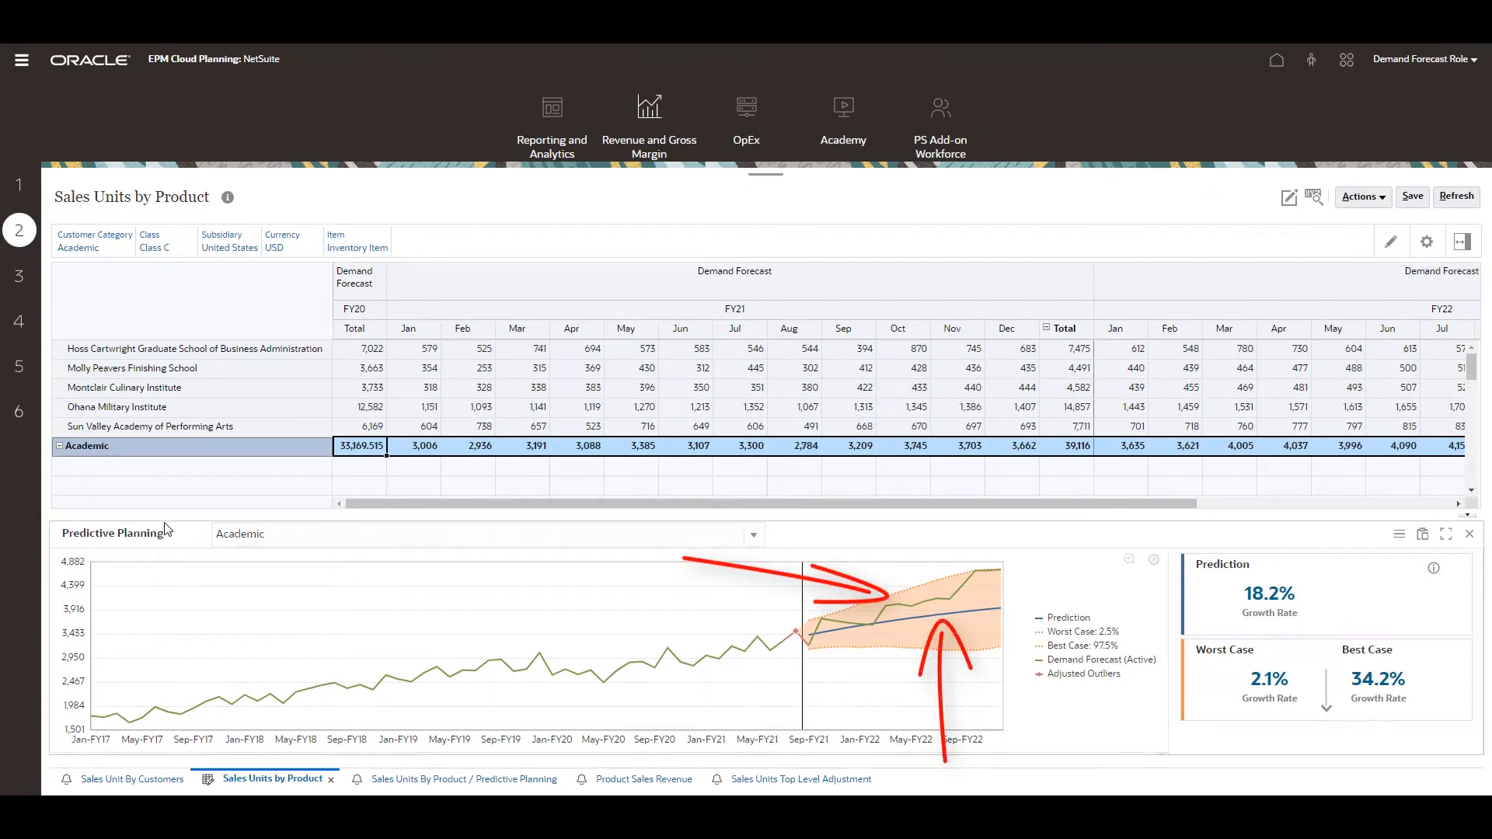
{"action": "left_click", "coordinate": [150, 426]}
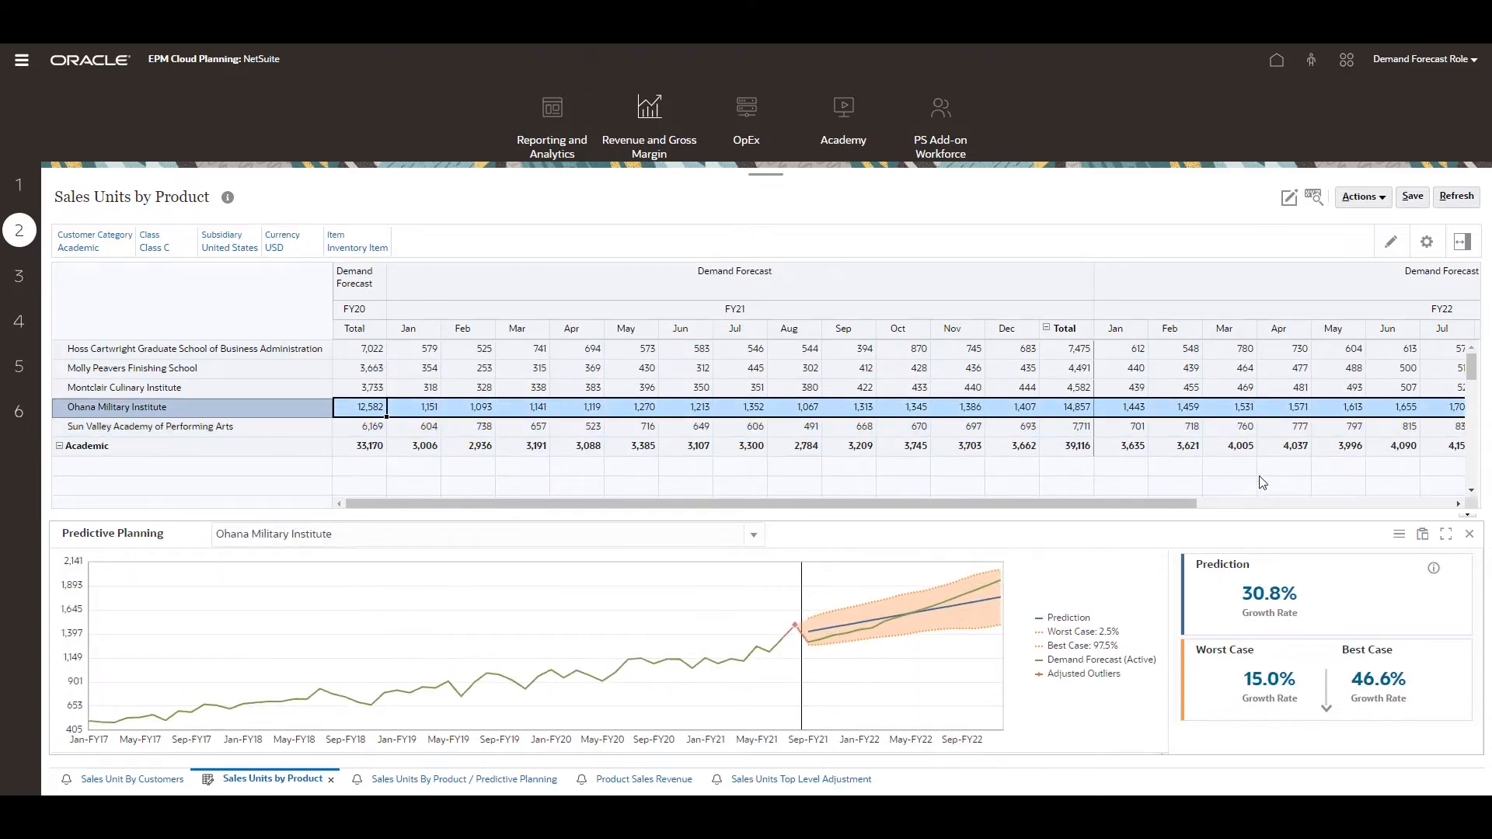
{"action": "left_click", "coordinate": [1421, 534]}
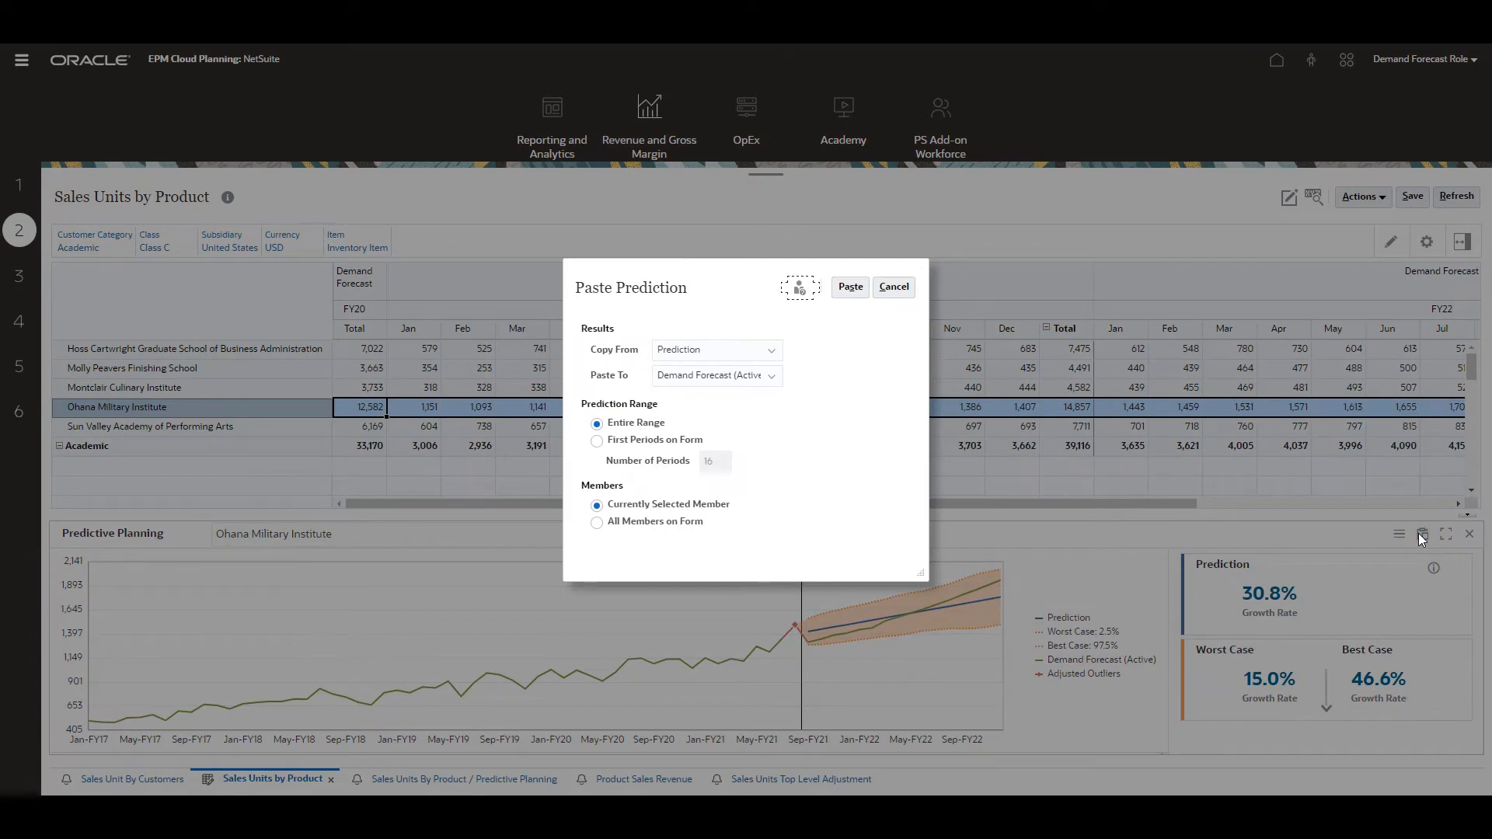
{"action": "left_click", "coordinate": [772, 349]}
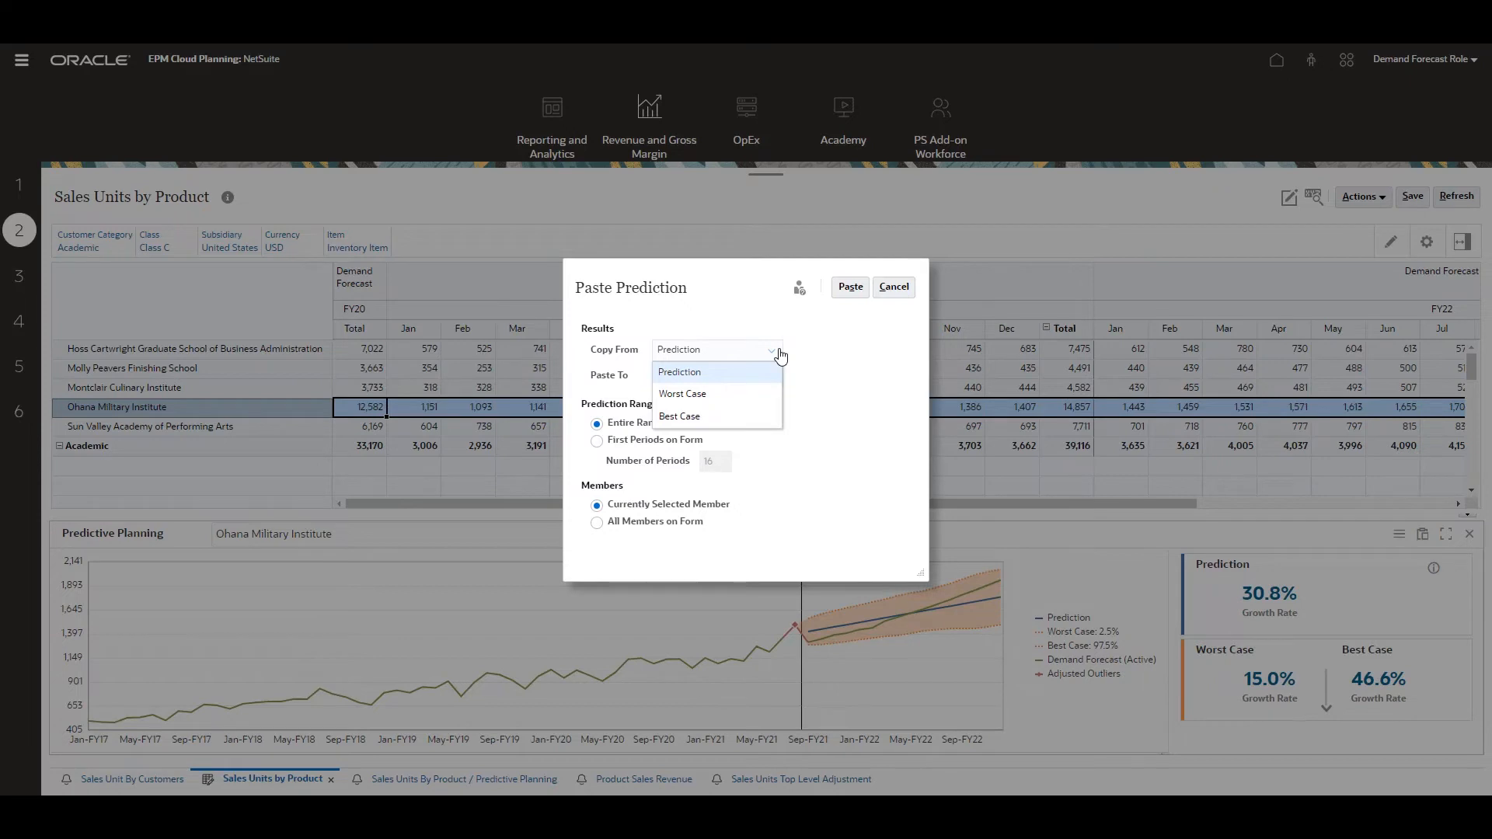
{"action": "mouse_move", "coordinate": [819, 508]}
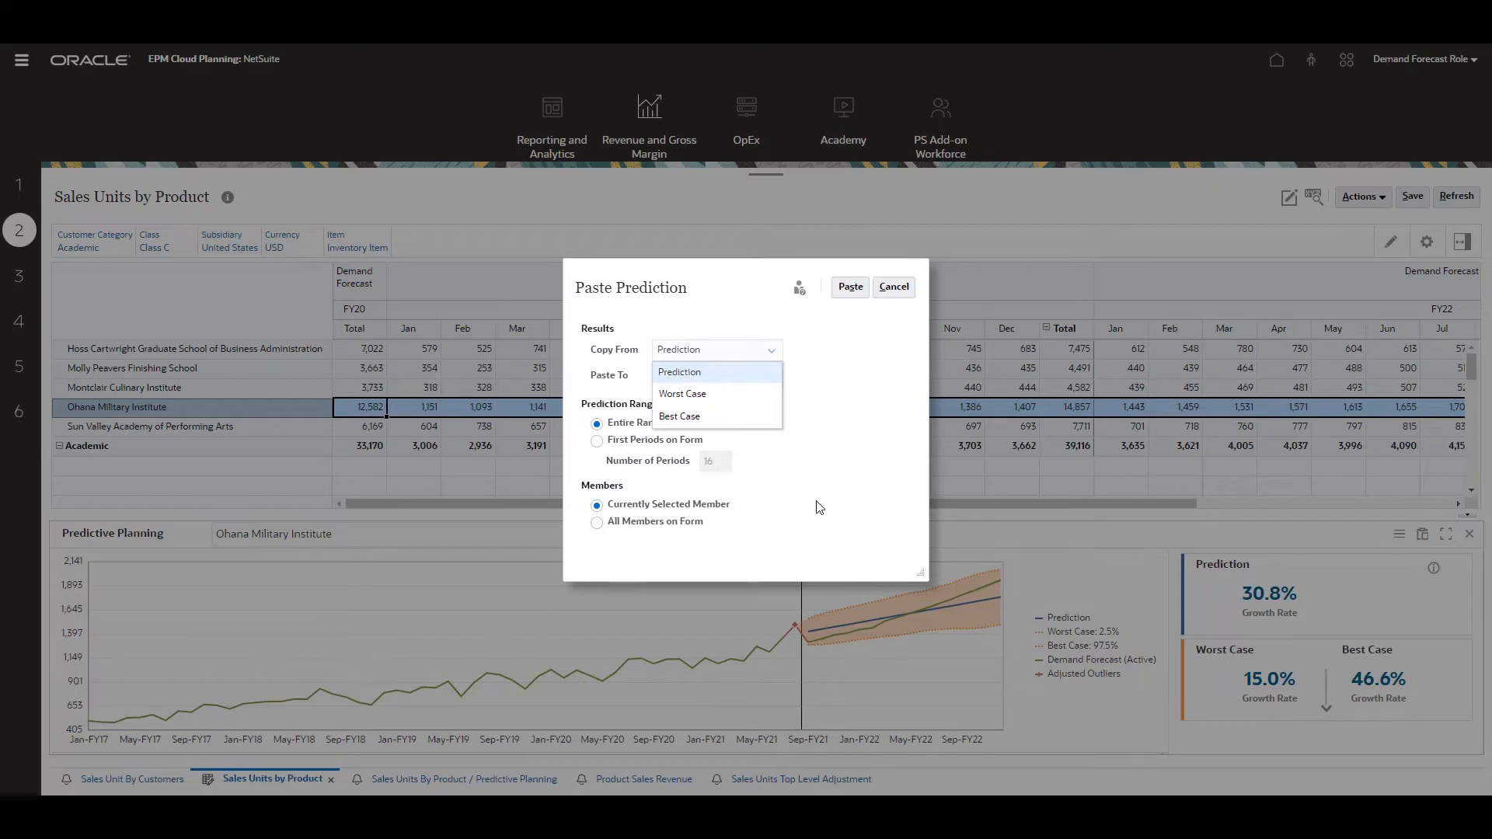
{"action": "left_click", "coordinate": [848, 287]}
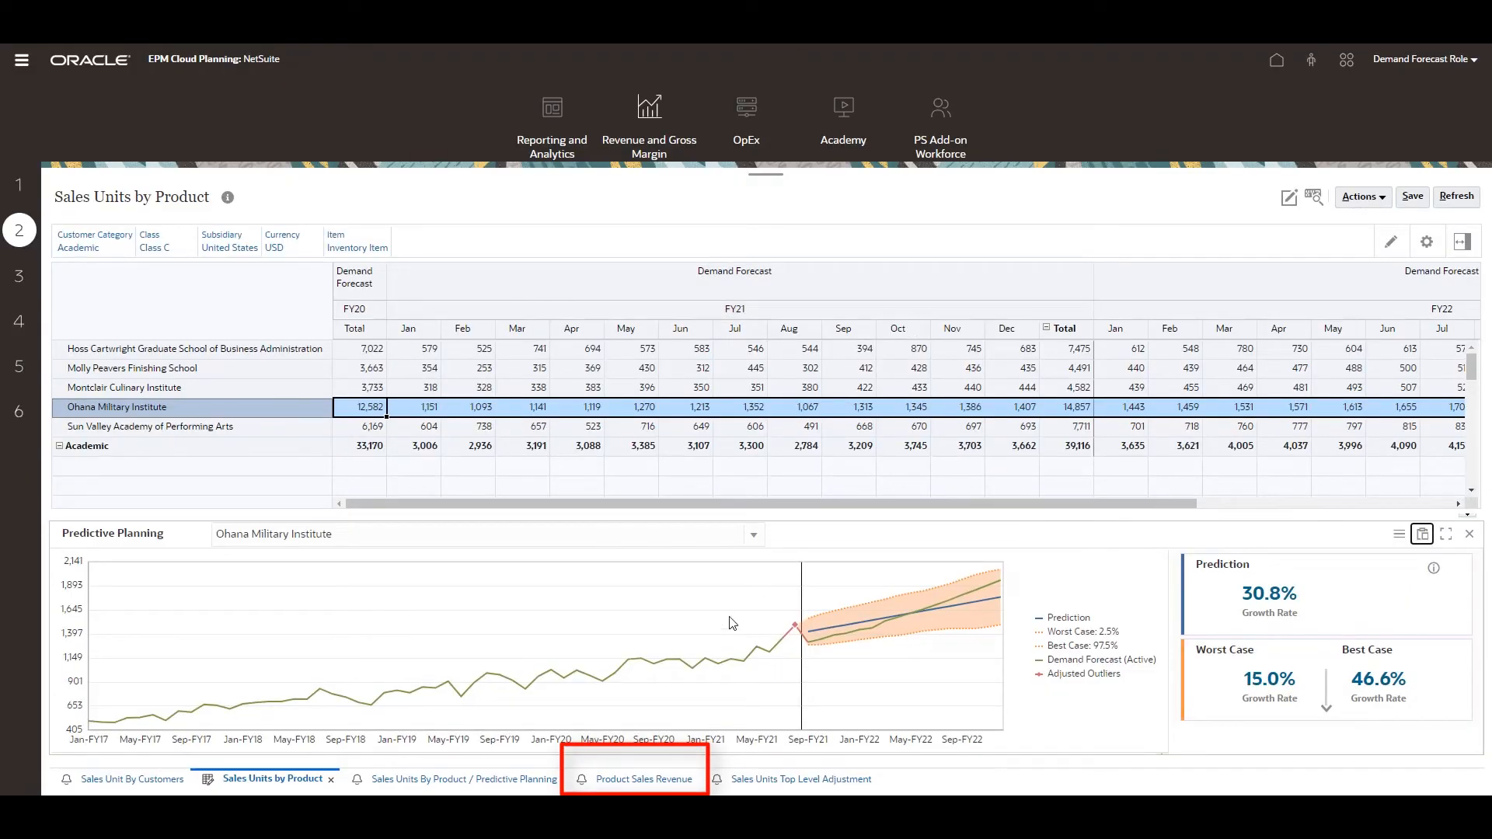
{"action": "mouse_move", "coordinate": [643, 779]}
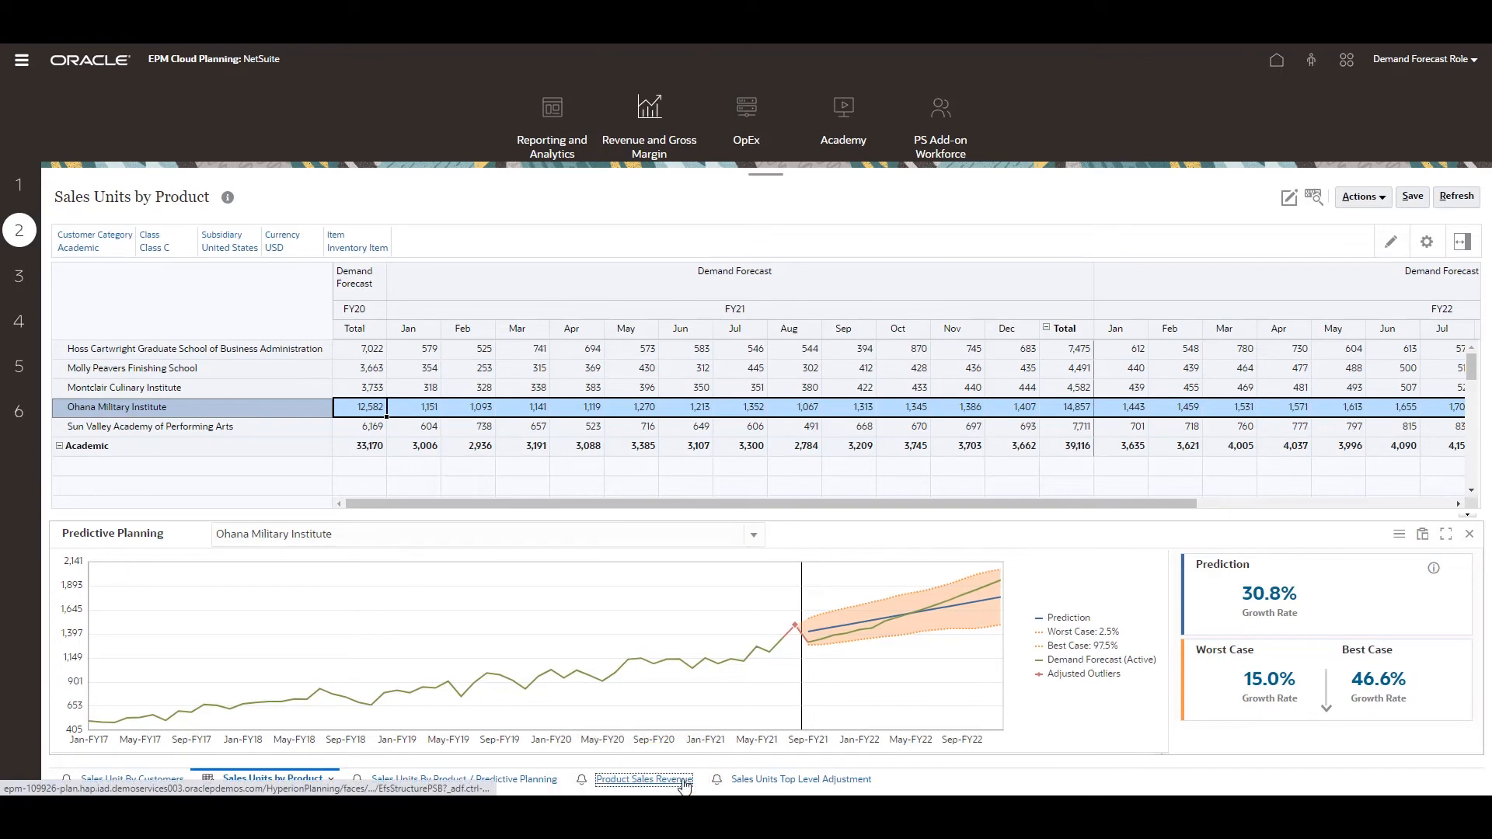
Step: Open Product Sales Revenue and inspect the January amount and product profit margin
{"action": "left_click", "coordinate": [643, 778]}
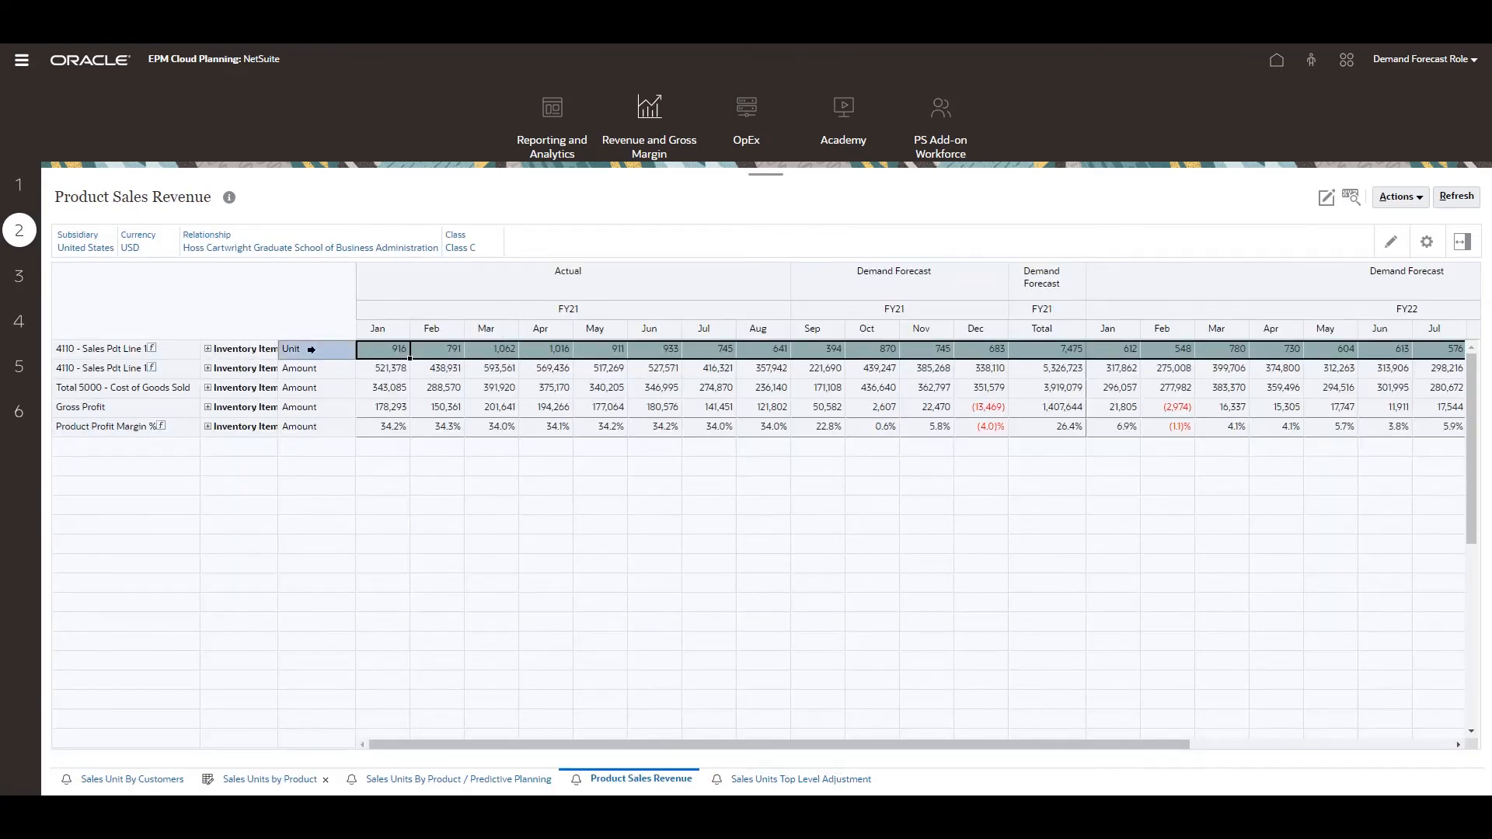
{"action": "left_click", "coordinate": [389, 368]}
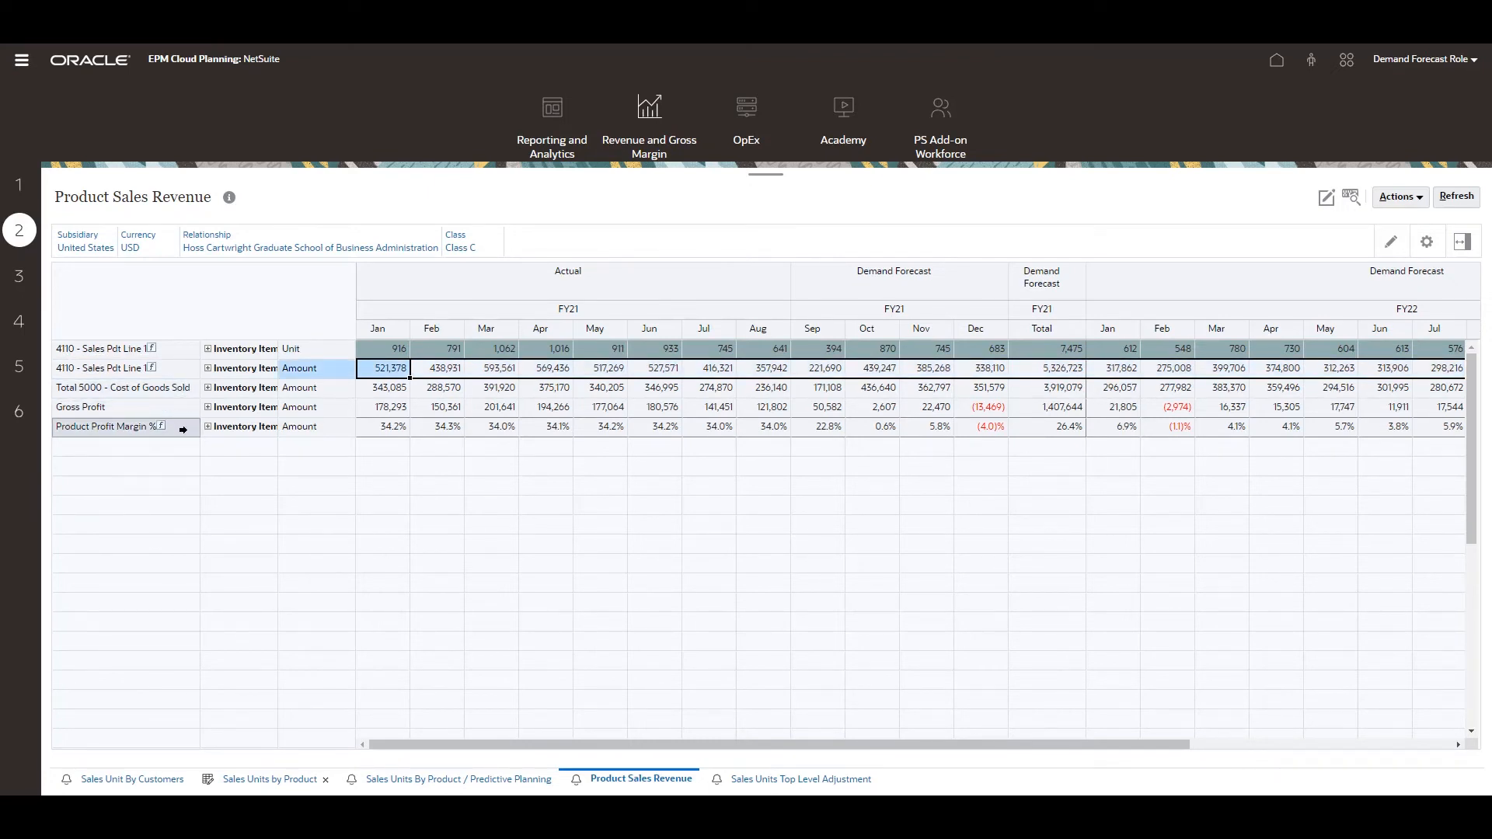
{"action": "left_click", "coordinate": [383, 425]}
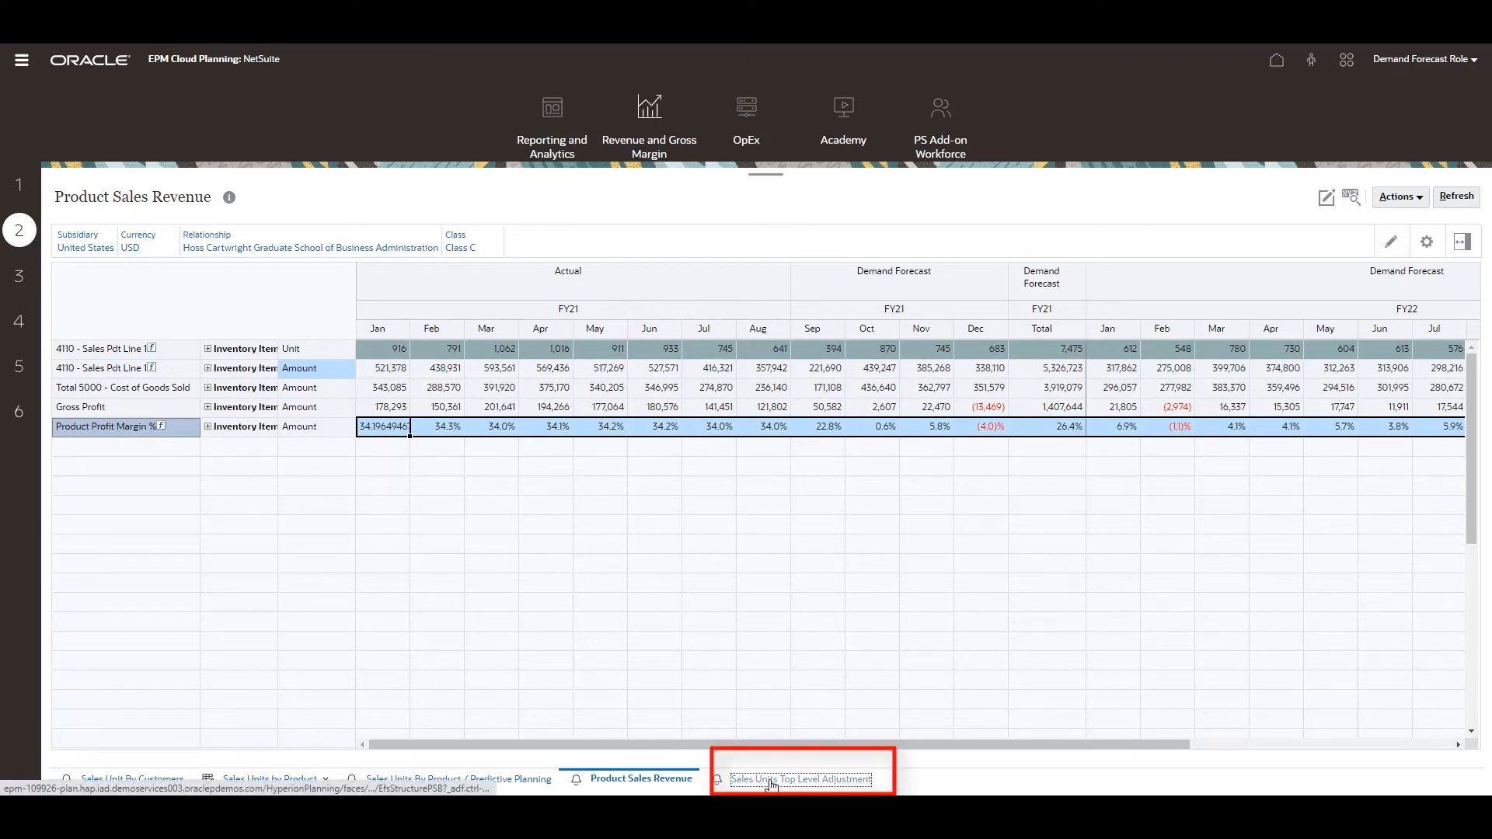
Step: Open Sales Units Top Level Adjustment and expand Total Customer into its categories
{"action": "left_click", "coordinate": [801, 778]}
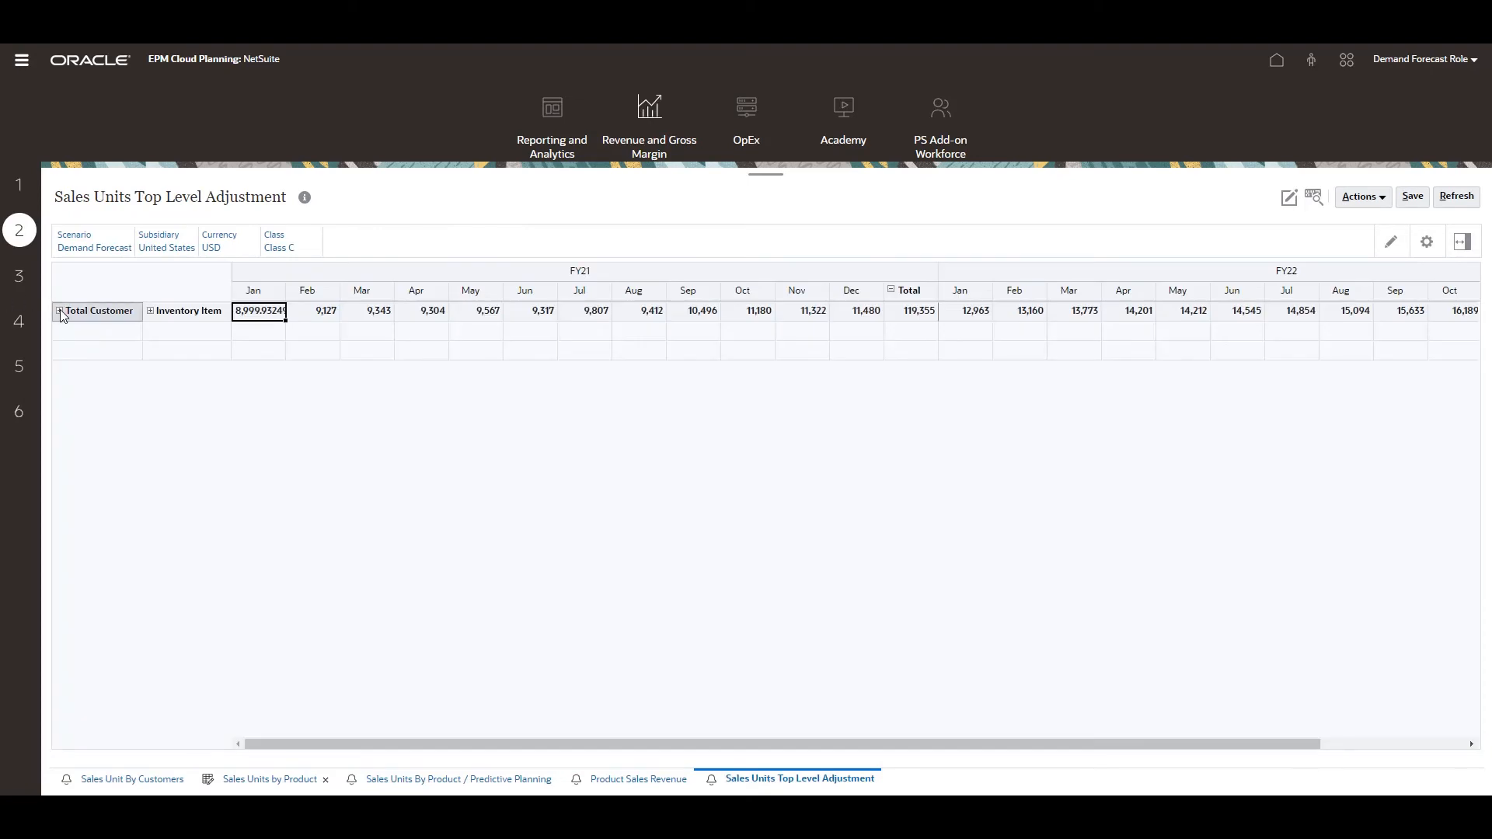
{"action": "left_click", "coordinate": [60, 311]}
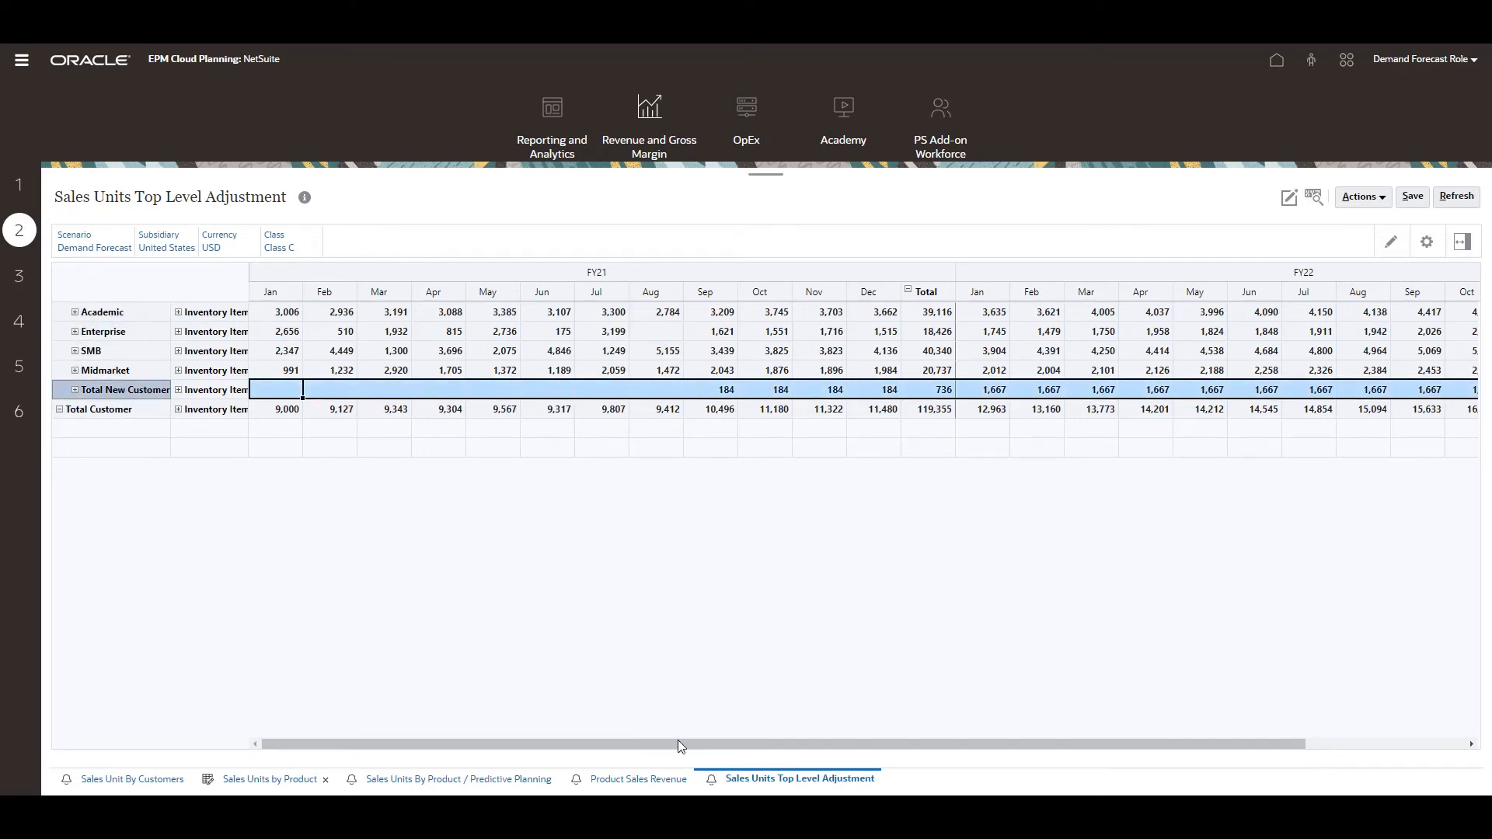
{"action": "scroll", "scroll_direction": "right", "scroll_amount": 3}
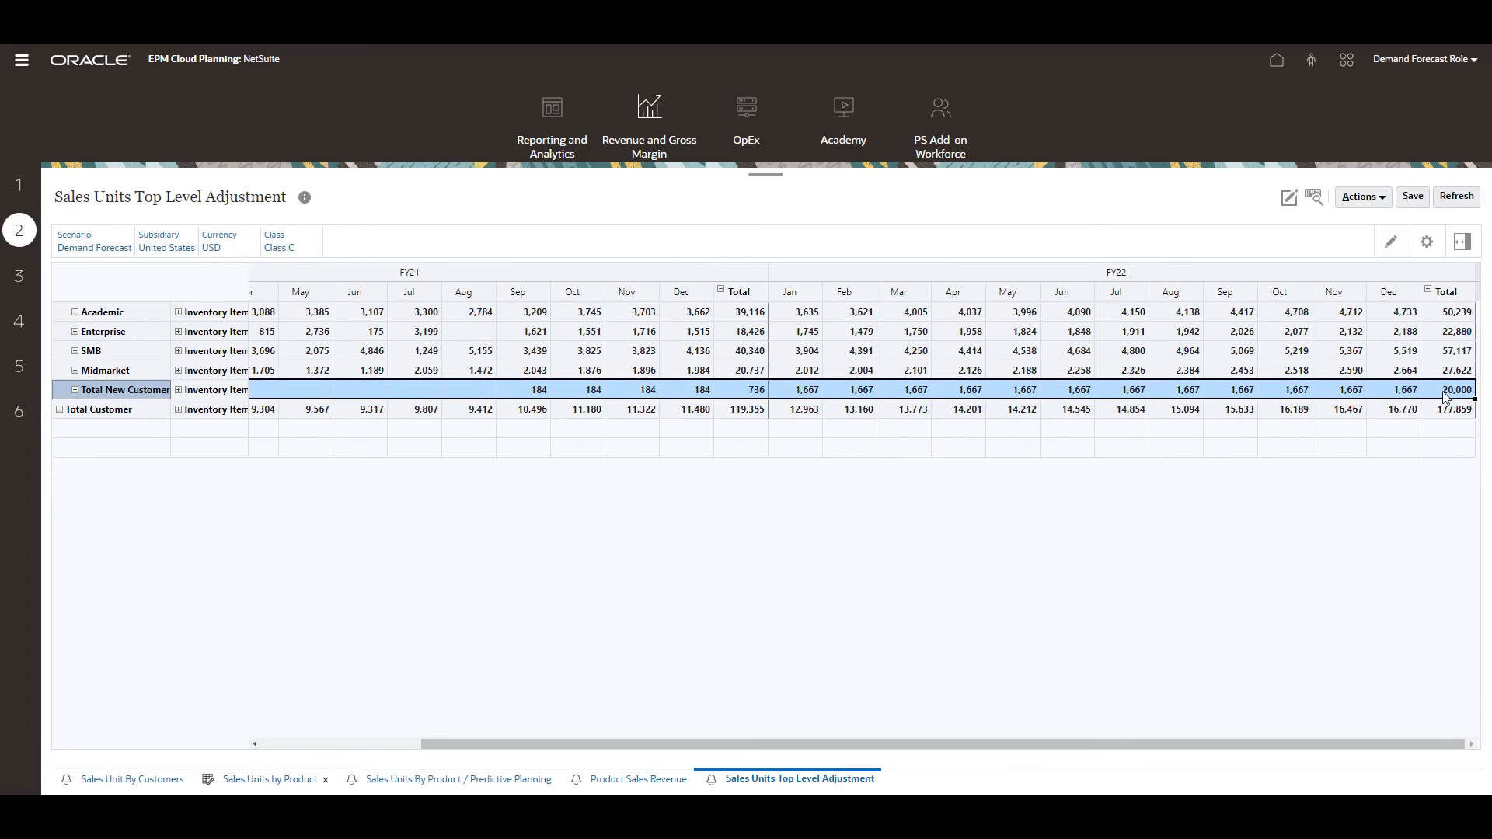
Step: Spread 50,000 over FY22 for Total New Customer and view the Total Product Revenue dashboard
{"action": "right_click", "coordinate": [1451, 389]}
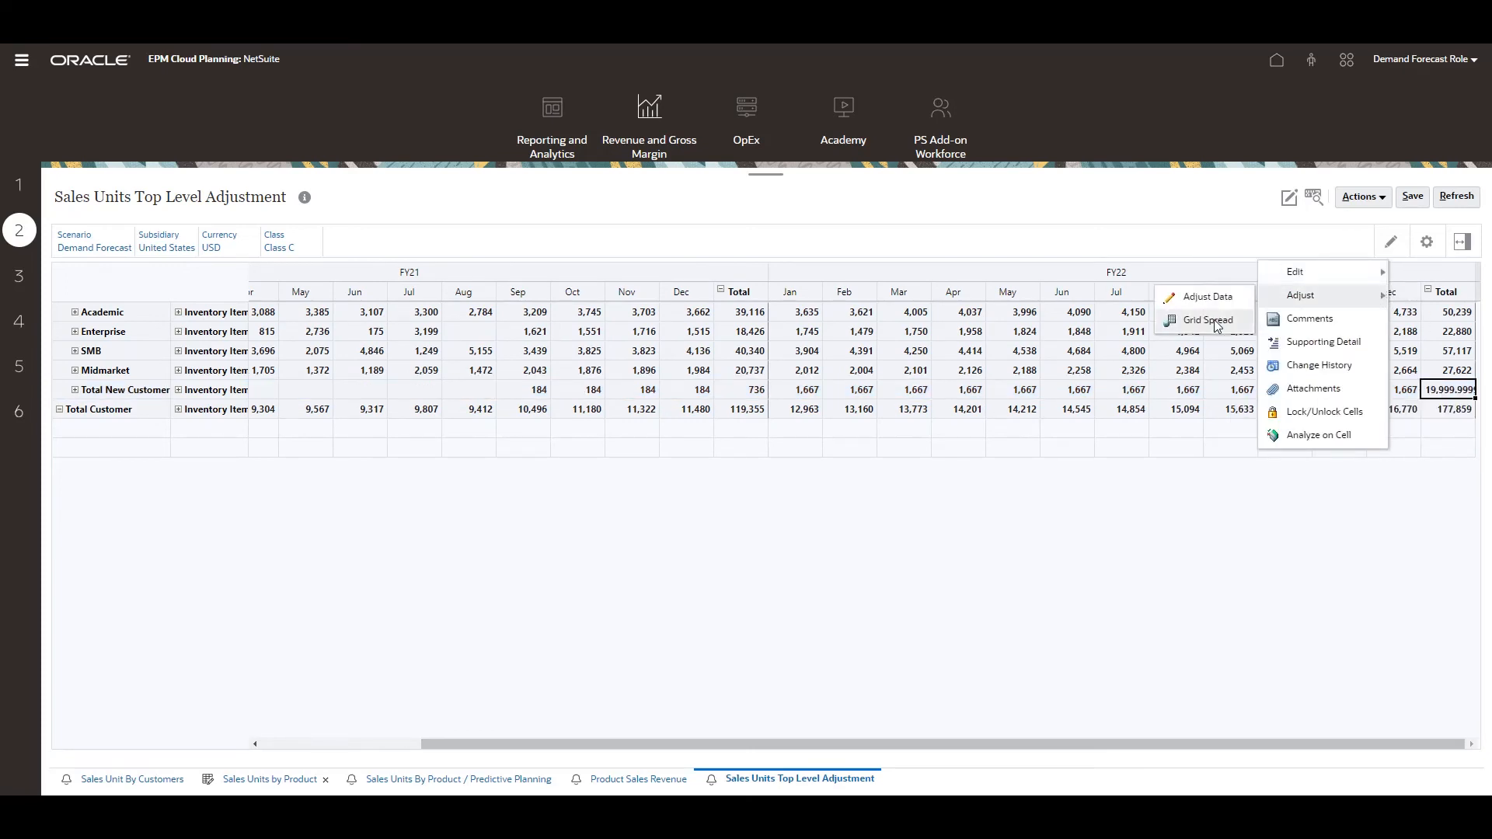
{"action": "left_click", "coordinate": [1205, 319]}
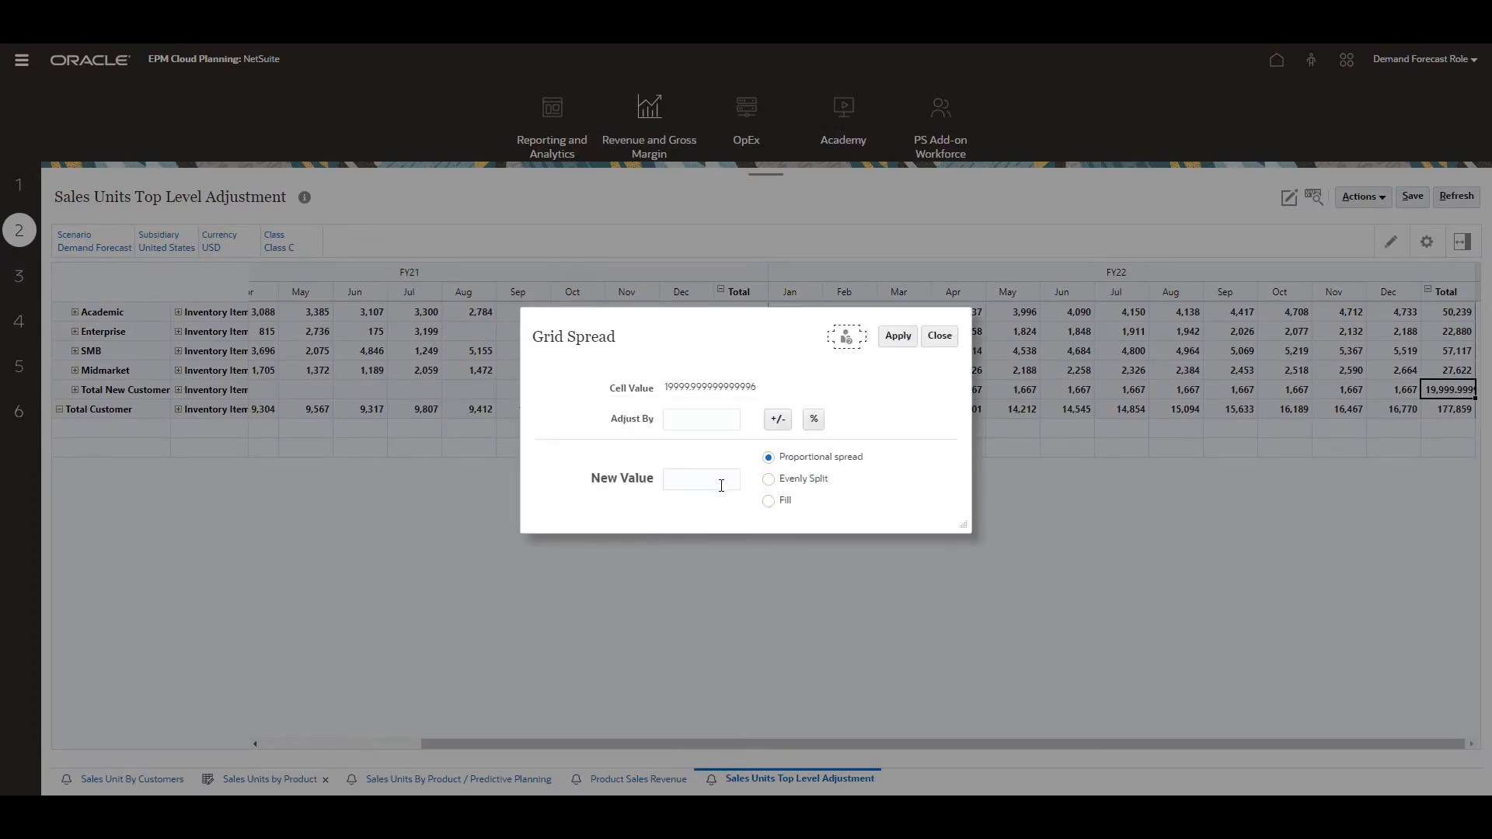
{"action": "type", "text": "50000"}
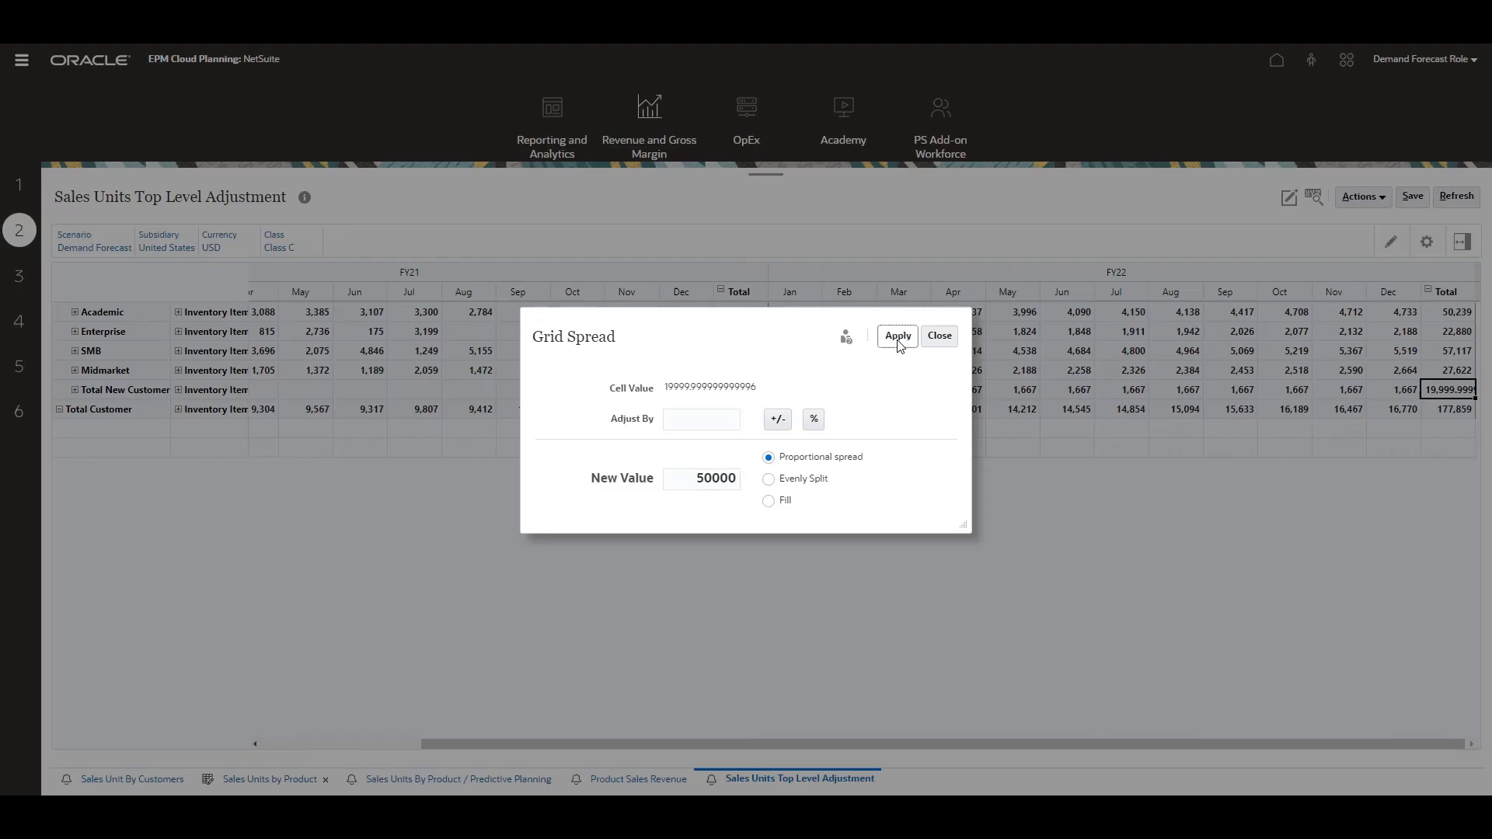
{"action": "left_click", "coordinate": [895, 335]}
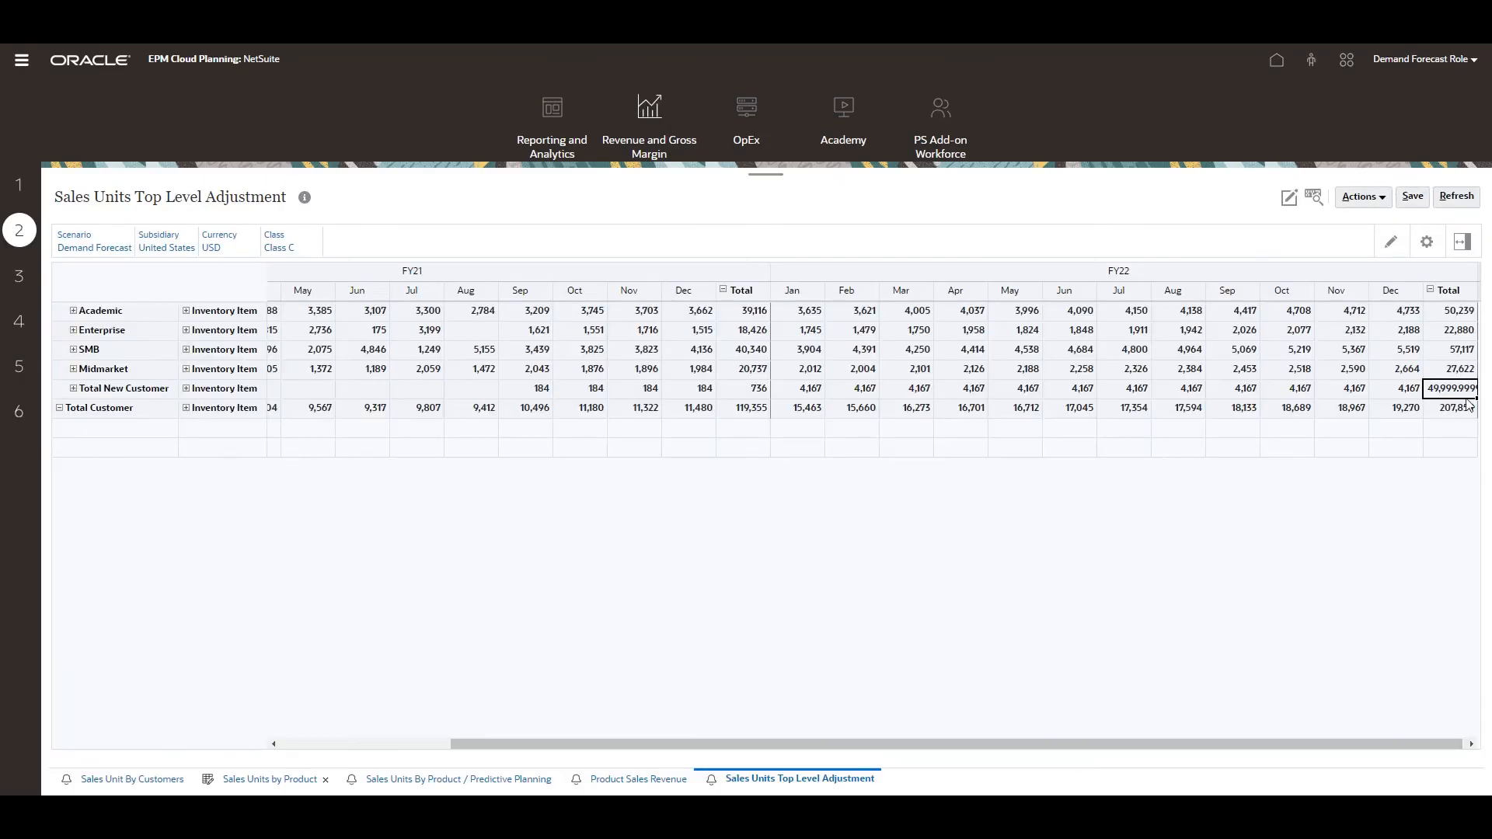
{"action": "type", "text": "50000"}
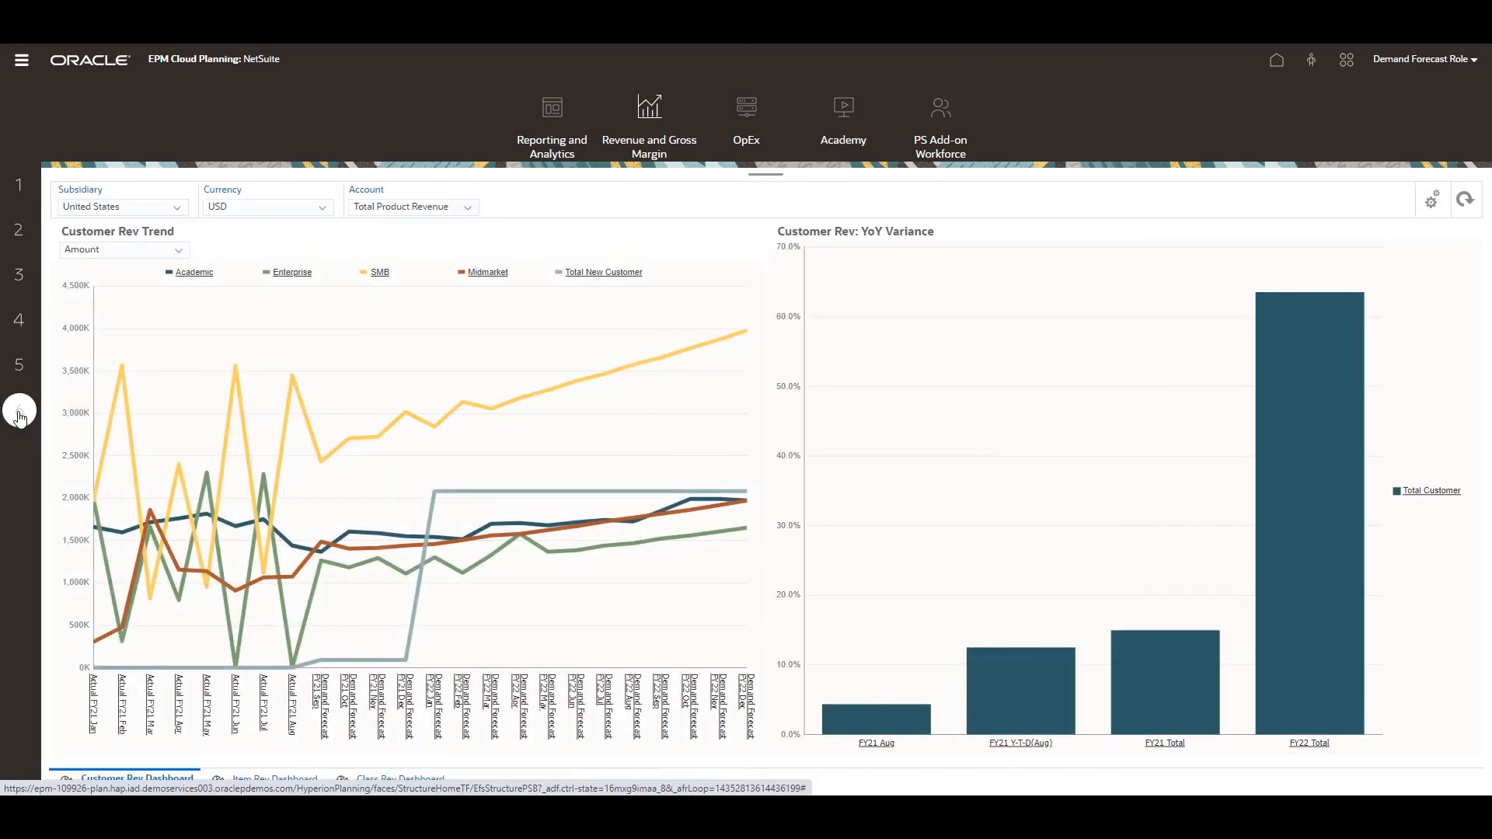
{"action": "left_click", "coordinate": [412, 207]}
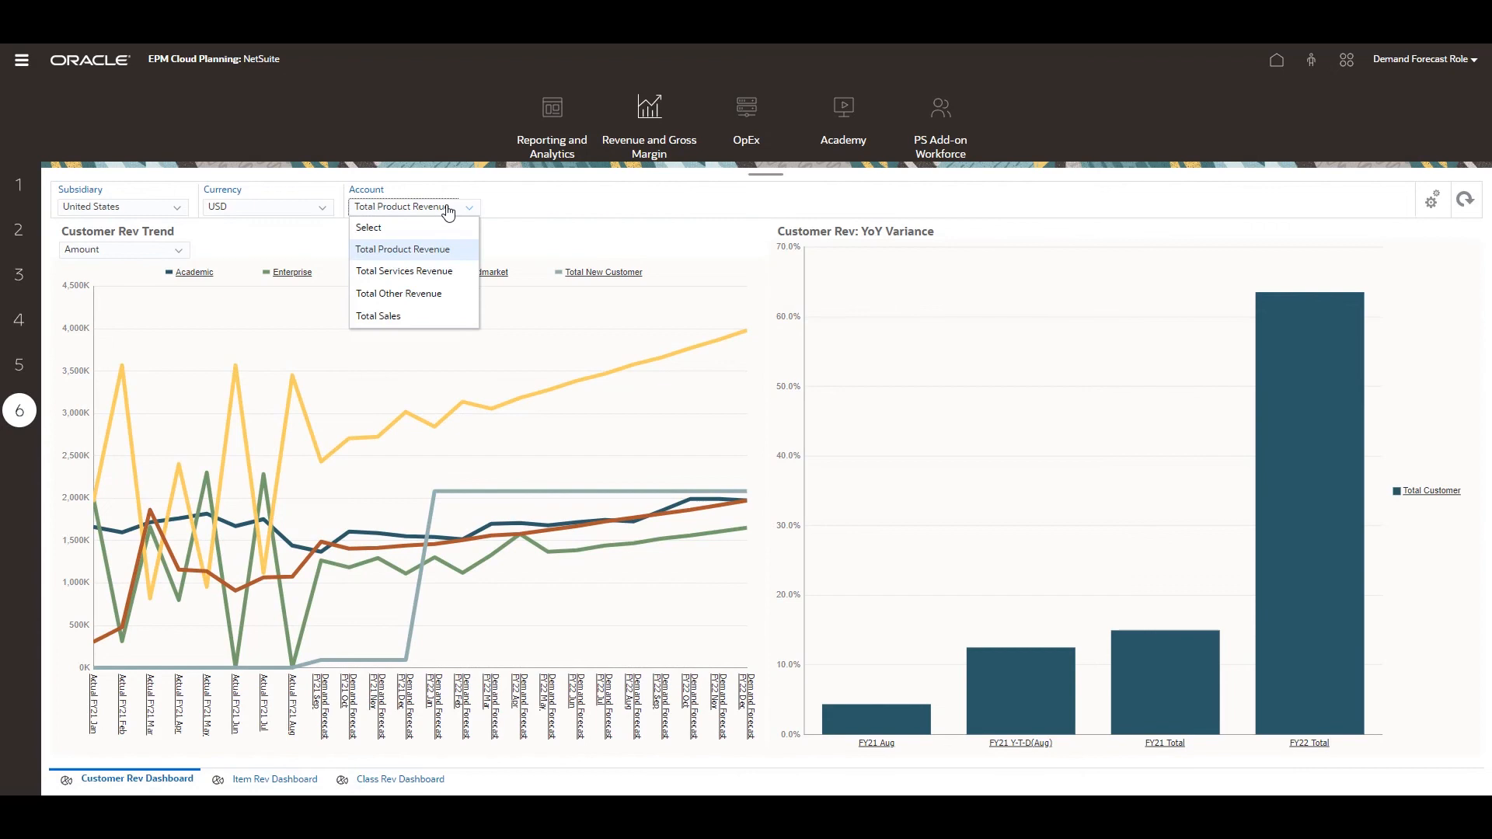
{"action": "left_click", "coordinate": [401, 248]}
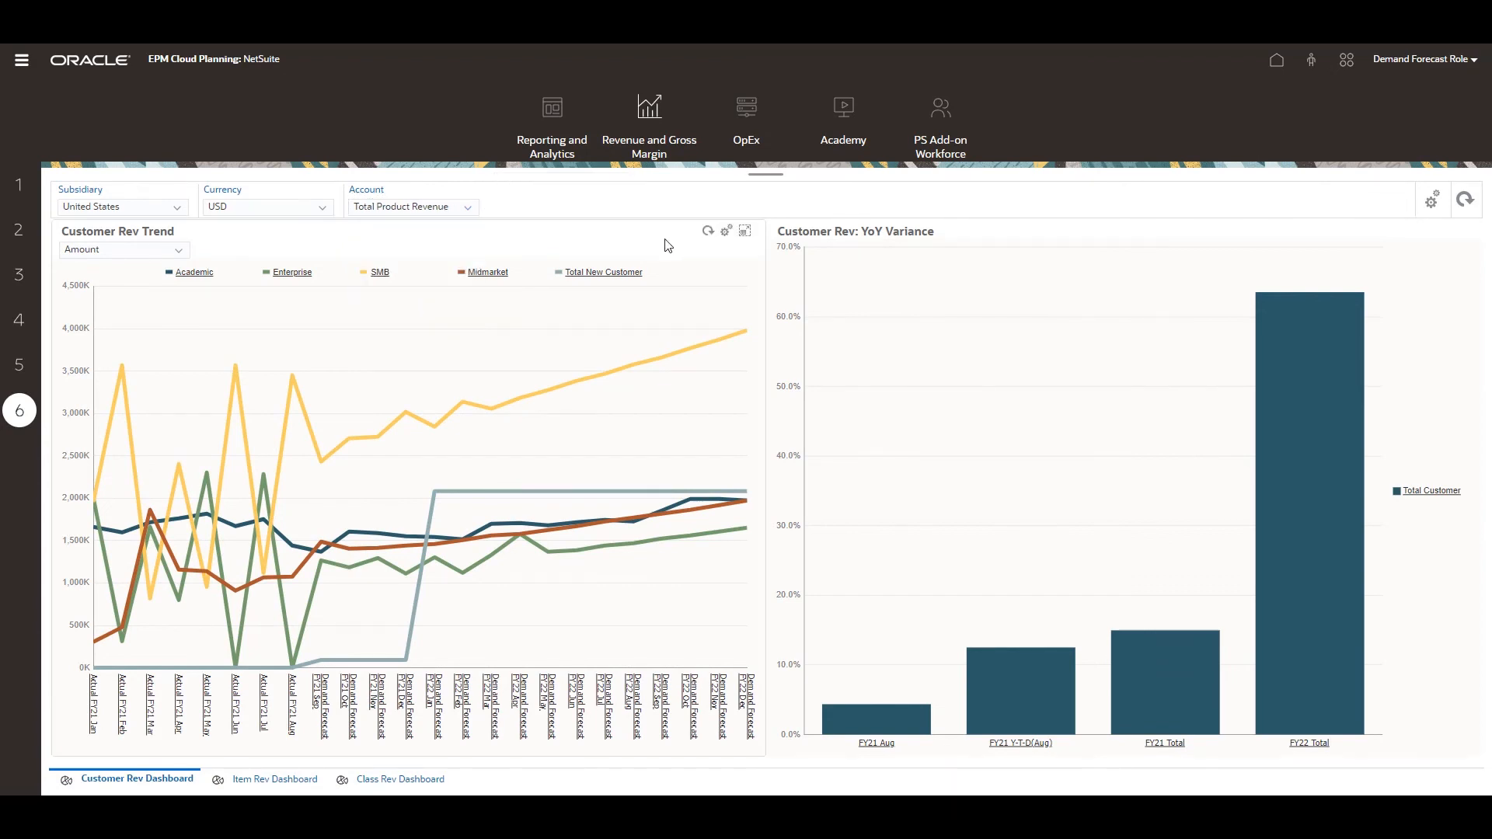